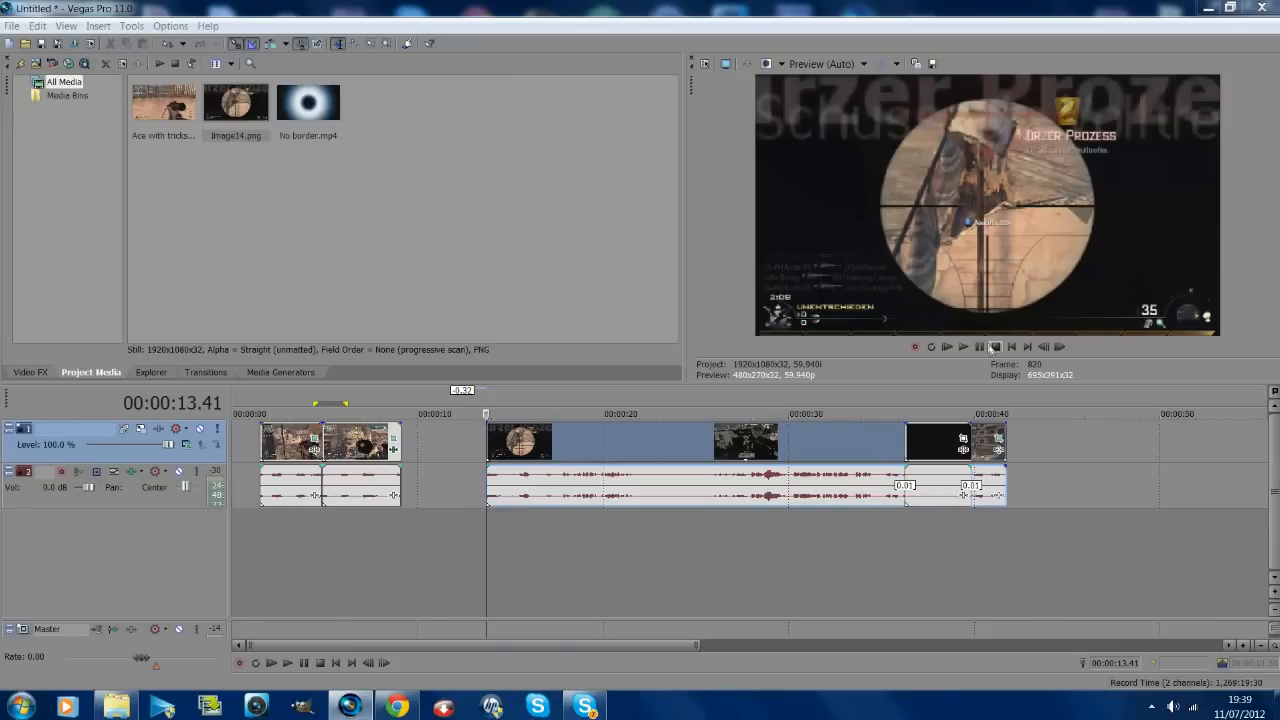
{"action": "mouse_move", "coordinate": [1012, 346]}
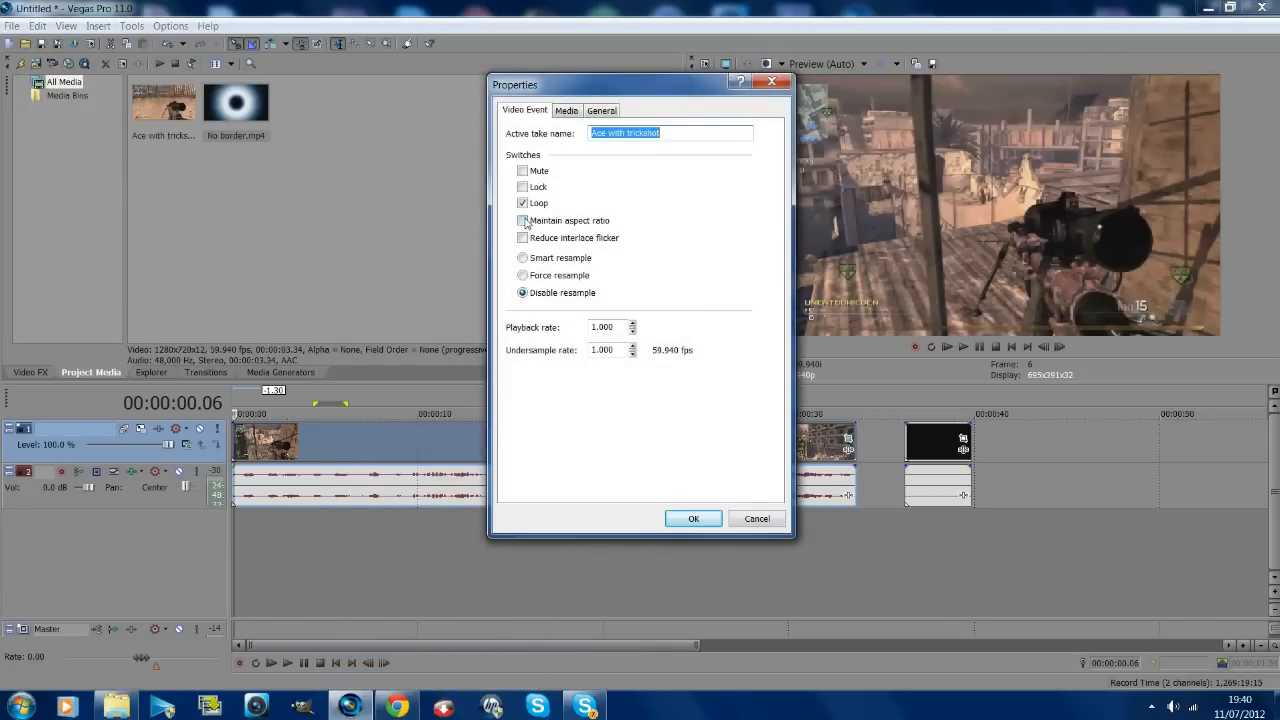
Confirm the gameplay clip's properties with Disable resample selected.
{"action": "left_click", "coordinate": [692, 518]}
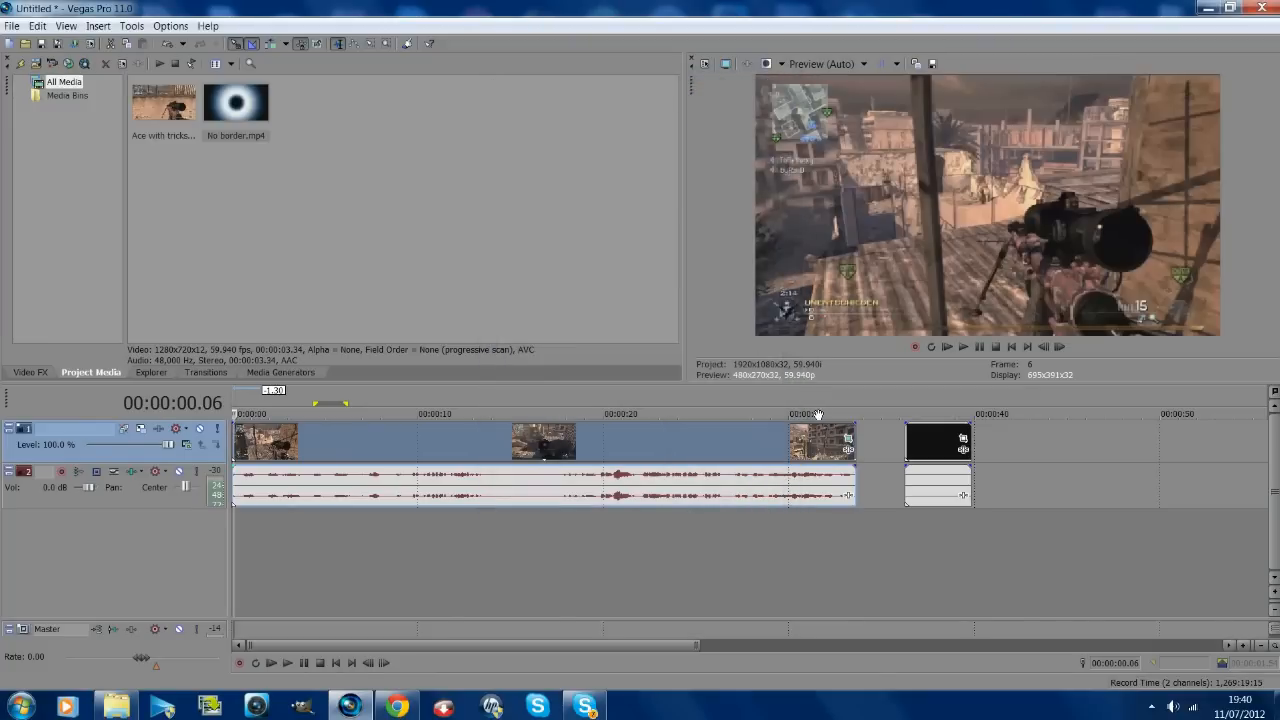
{"action": "mouse_move", "coordinate": [980, 348]}
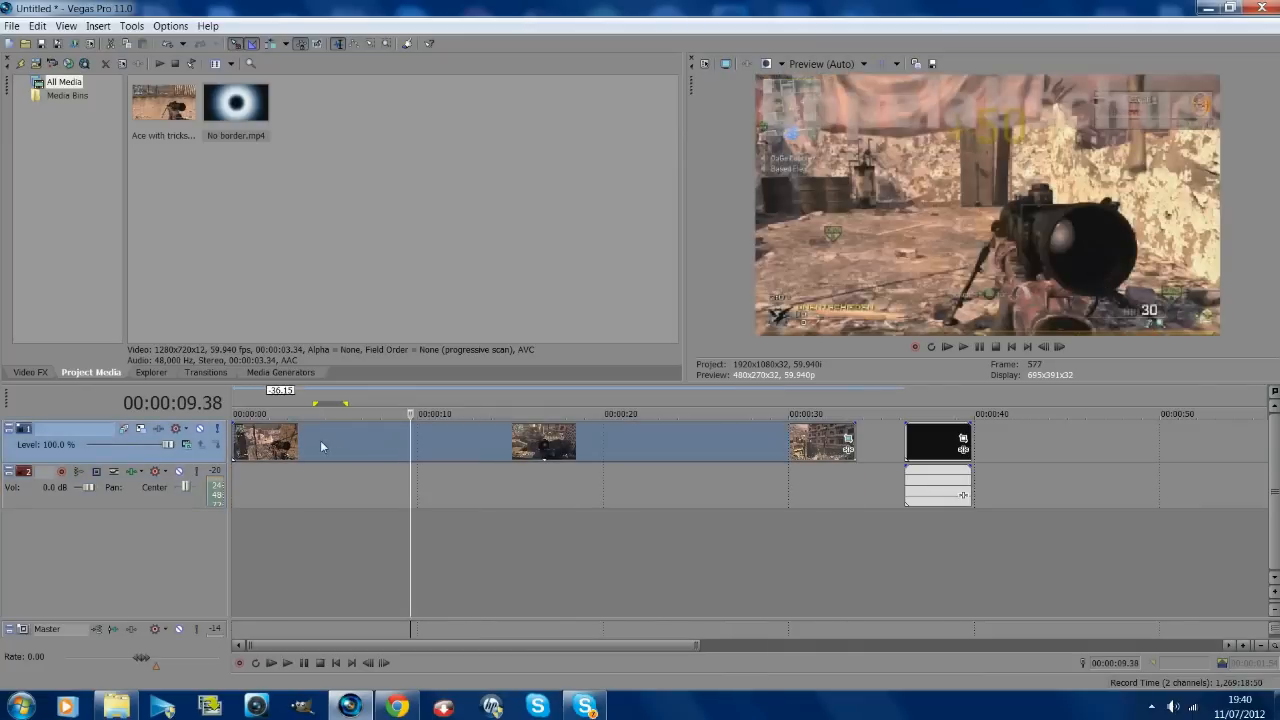
Split the gameplay clip into separate pieces around the scoped shot.
{"action": "left_click", "coordinate": [946, 348]}
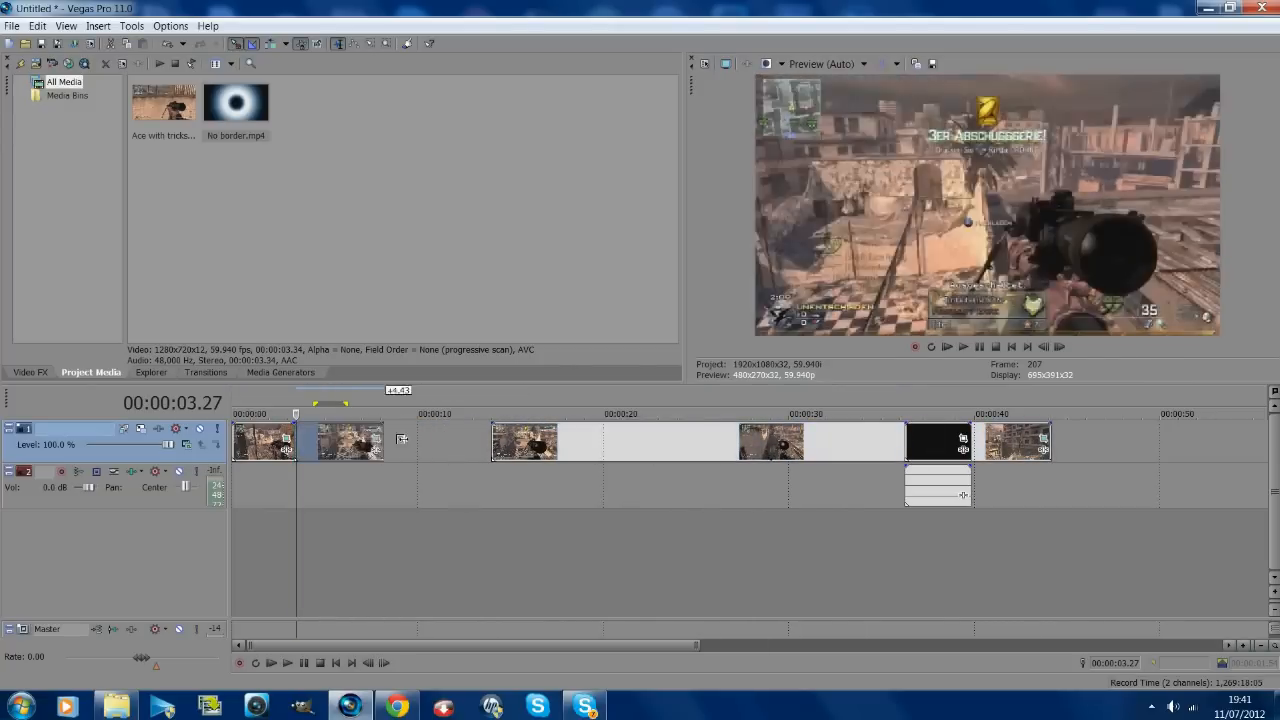
Apply TwixtorPRO to the first gameplay piece and lower its Speed % for slow motion.
{"action": "left_click", "coordinate": [28, 372]}
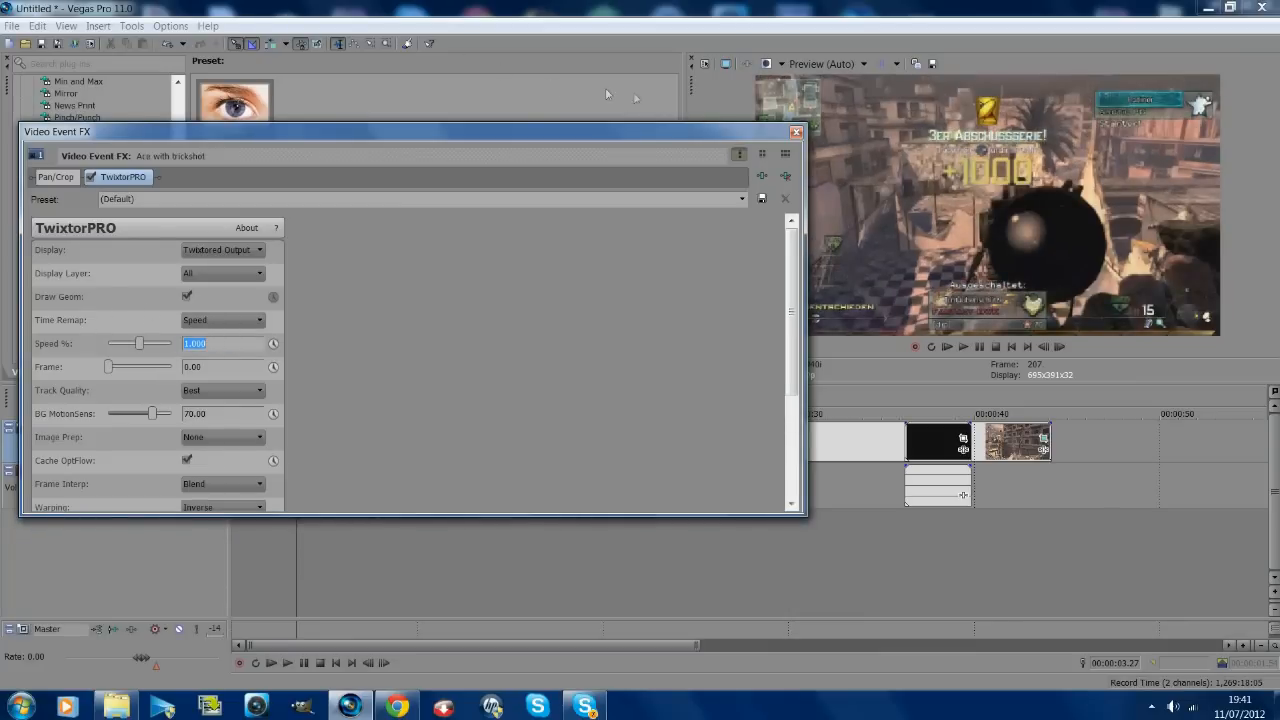
{"action": "left_click", "coordinate": [796, 132]}
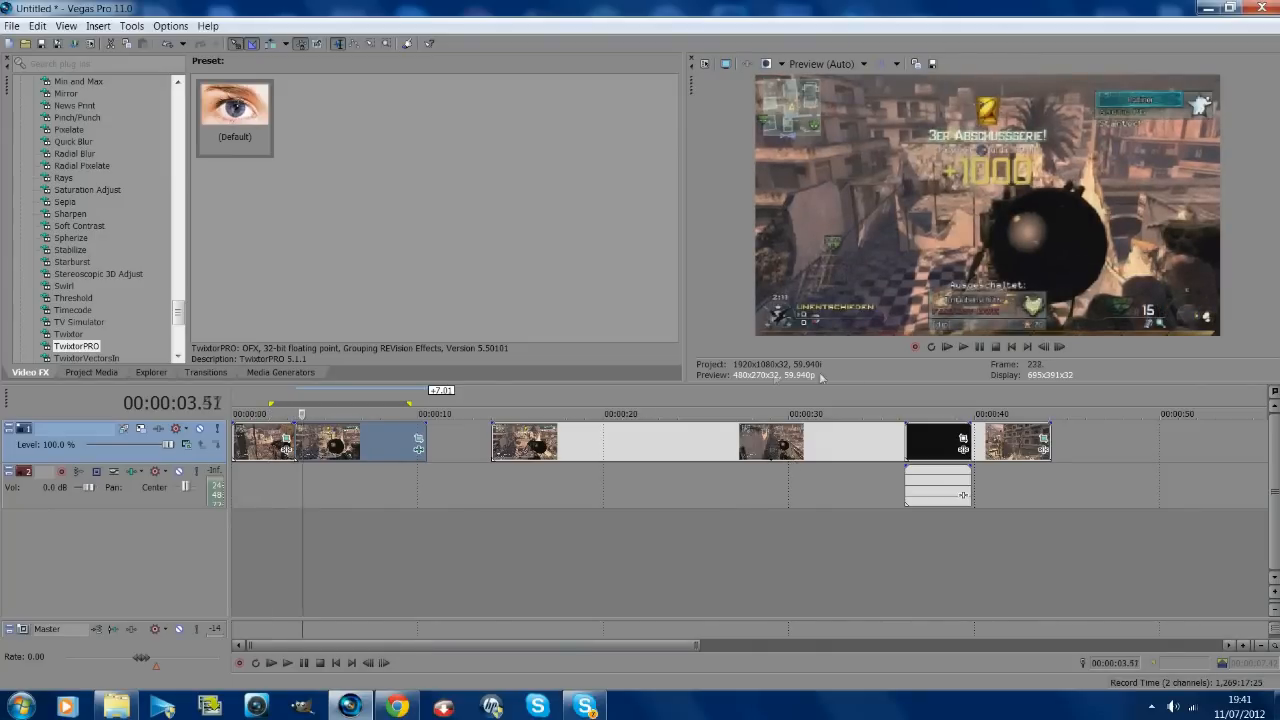
Move to the scoped frame and set the preview quality to Best (Full).
{"action": "left_click", "coordinate": [948, 348]}
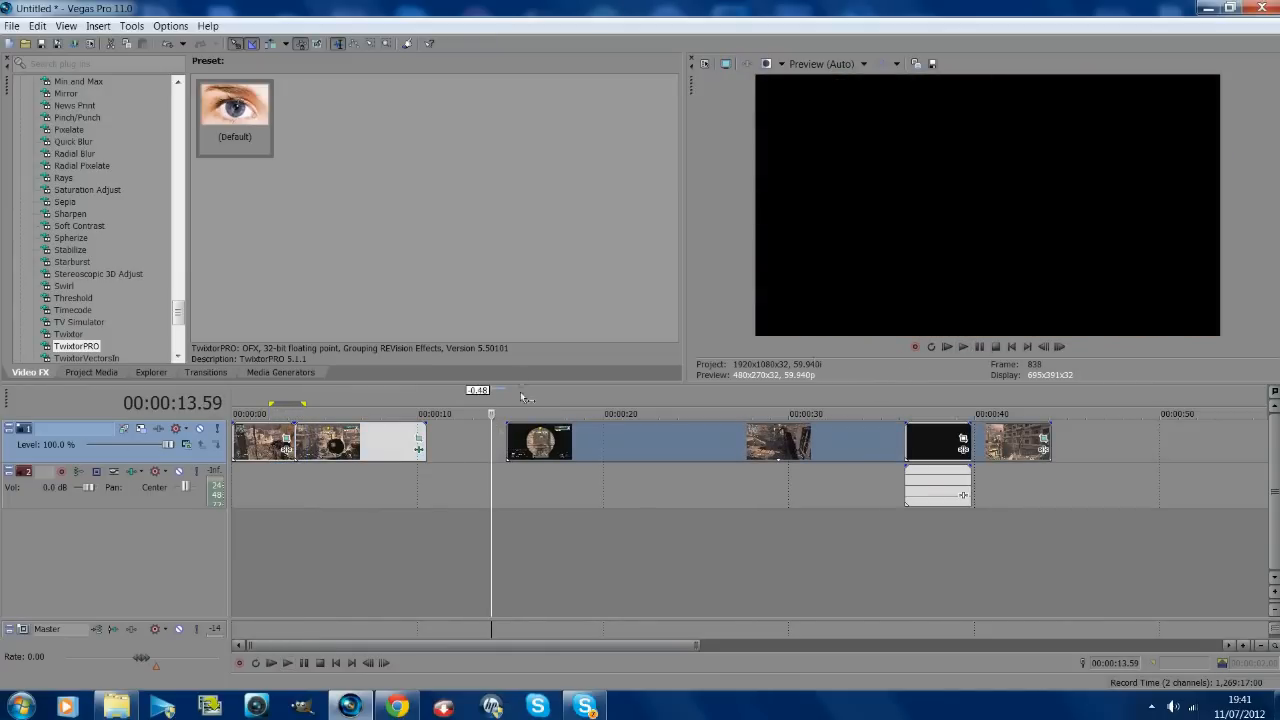
{"action": "left_click", "coordinate": [962, 348]}
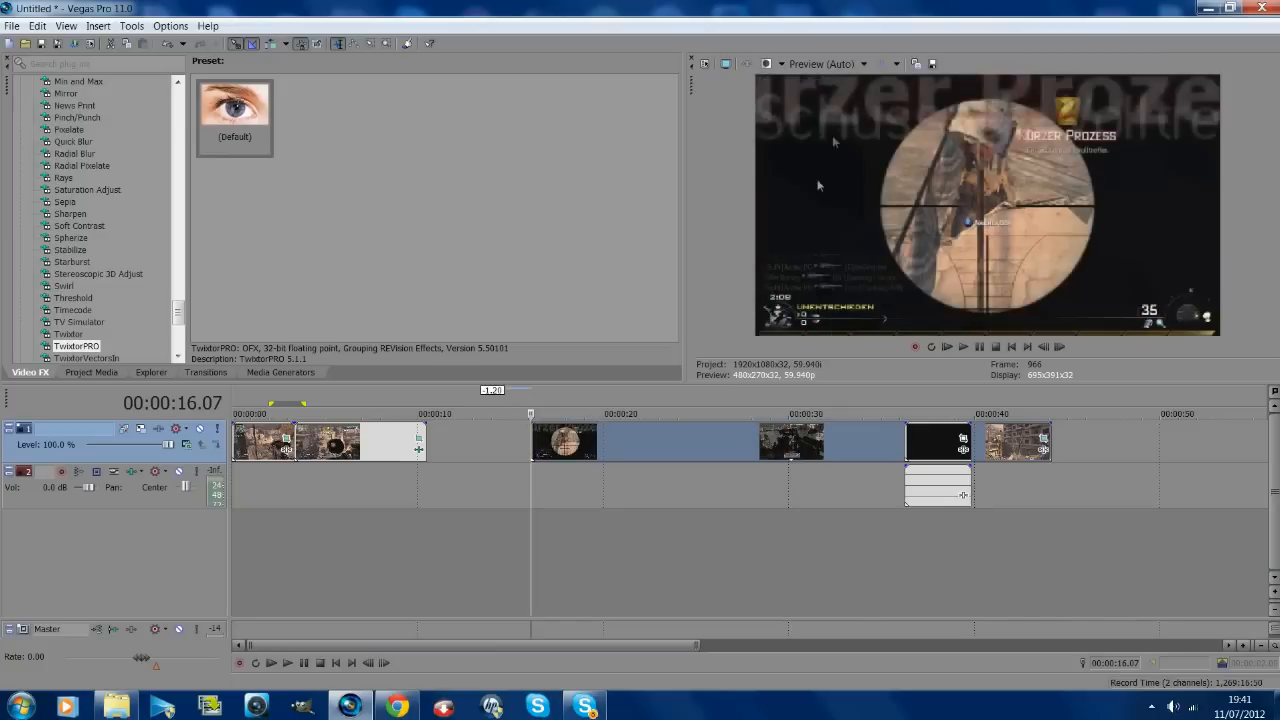
{"action": "left_click", "coordinate": [856, 64]}
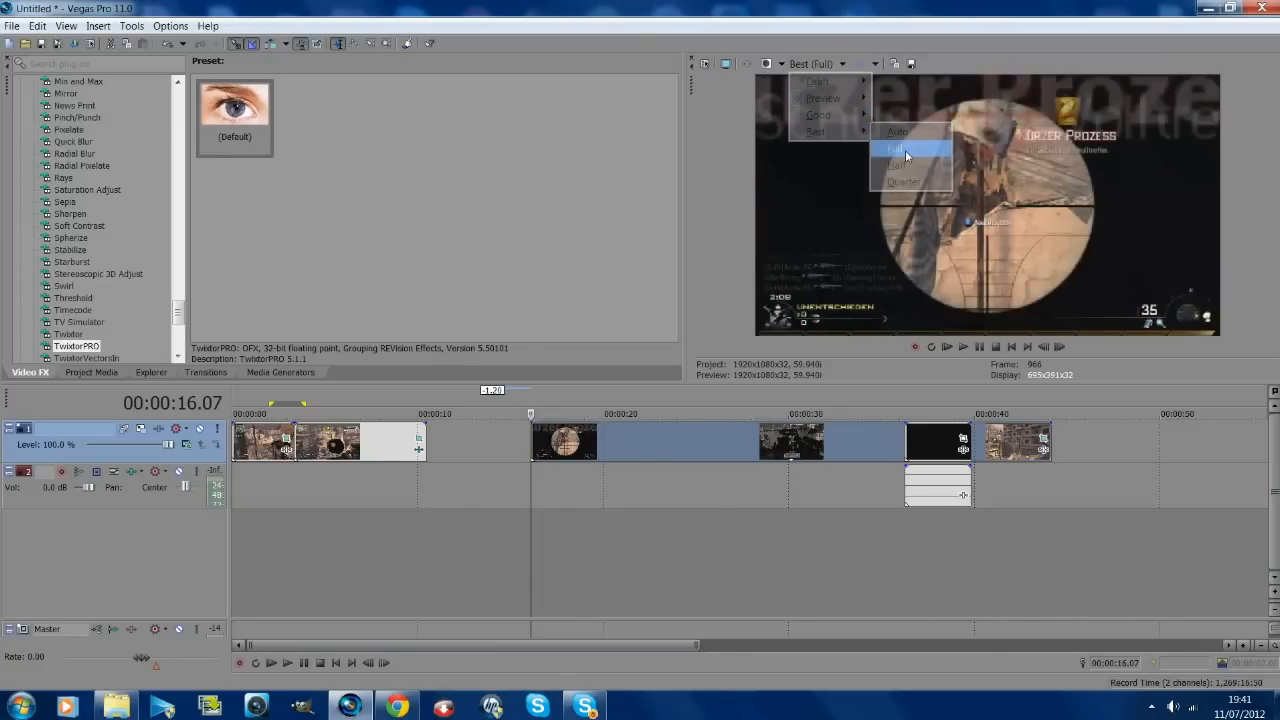
{"action": "left_click", "coordinate": [896, 148]}
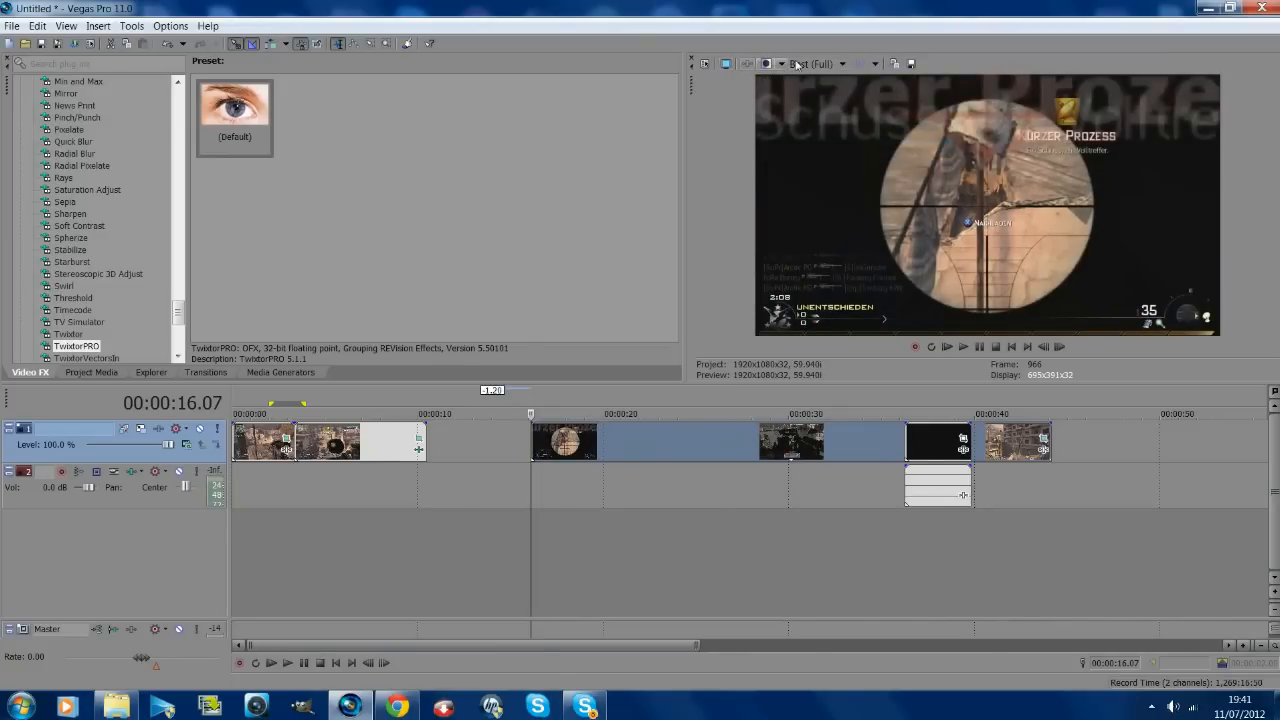
{"action": "mouse_move", "coordinate": [910, 62]}
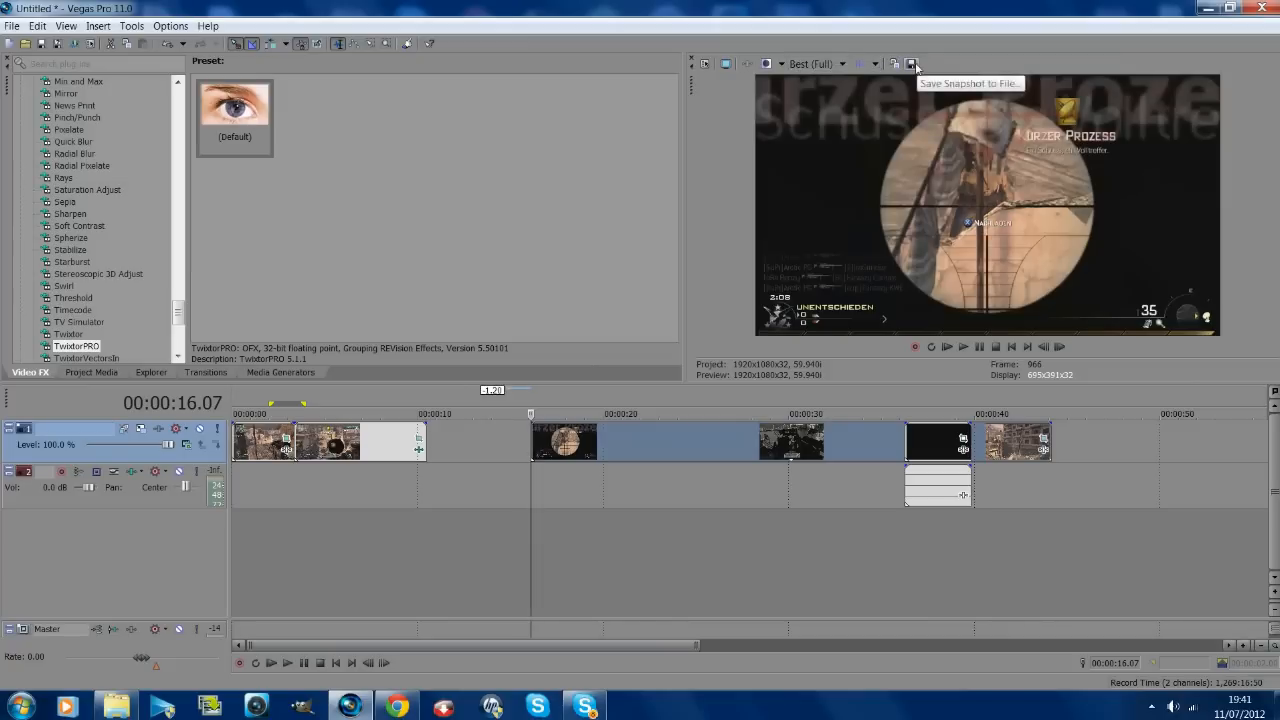
Save the scoped frame as a PNG snapshot and show it in Project Media.
{"action": "left_click", "coordinate": [912, 64]}
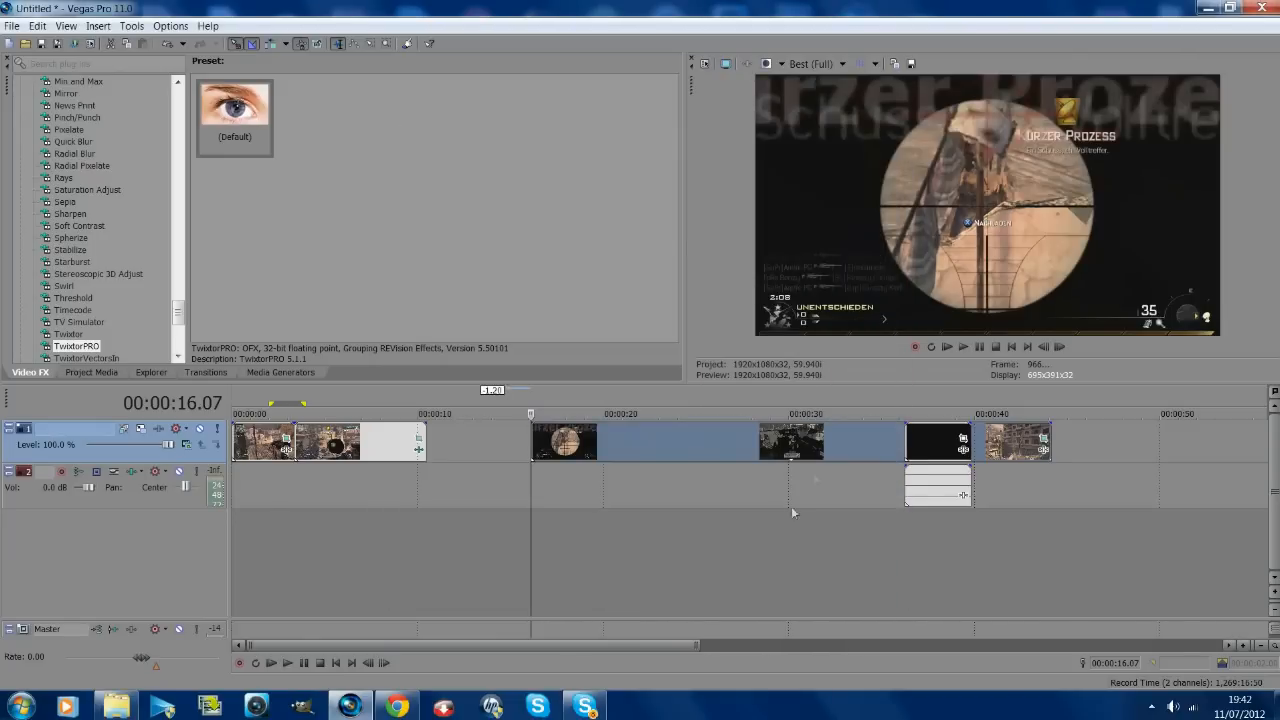
{"action": "mouse_move", "coordinate": [660, 280]}
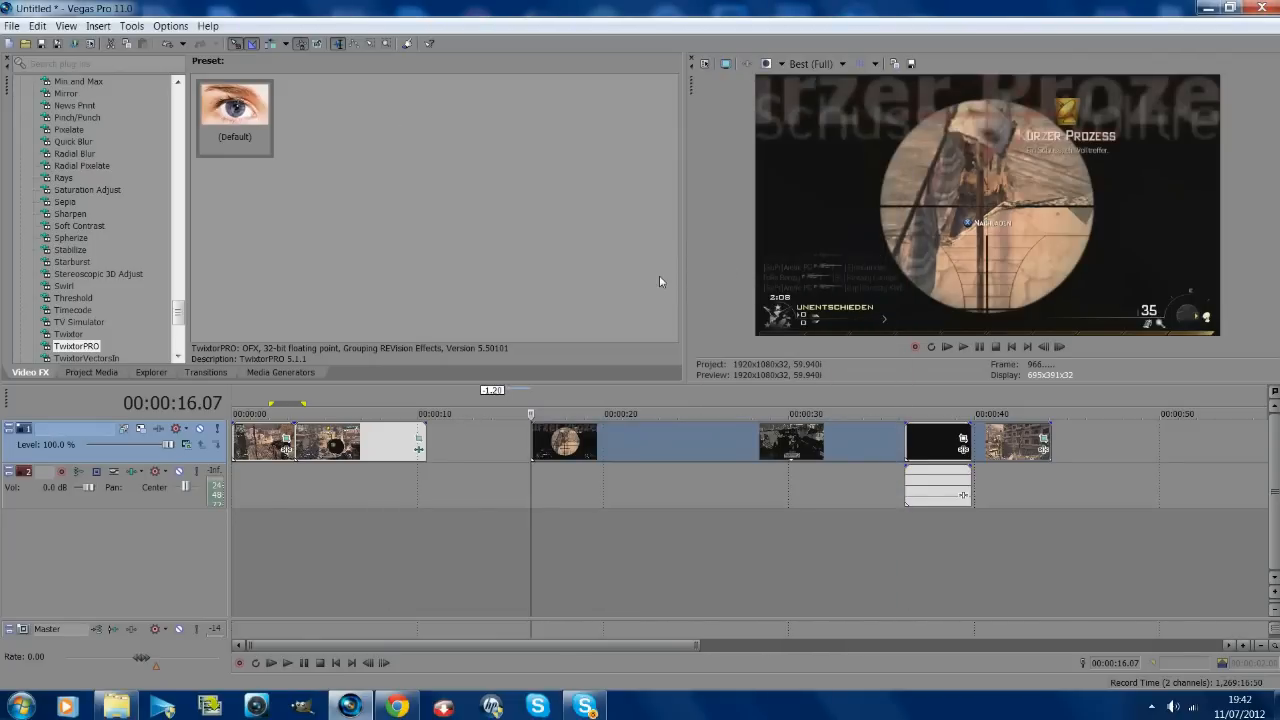
{"action": "left_click", "coordinate": [92, 372]}
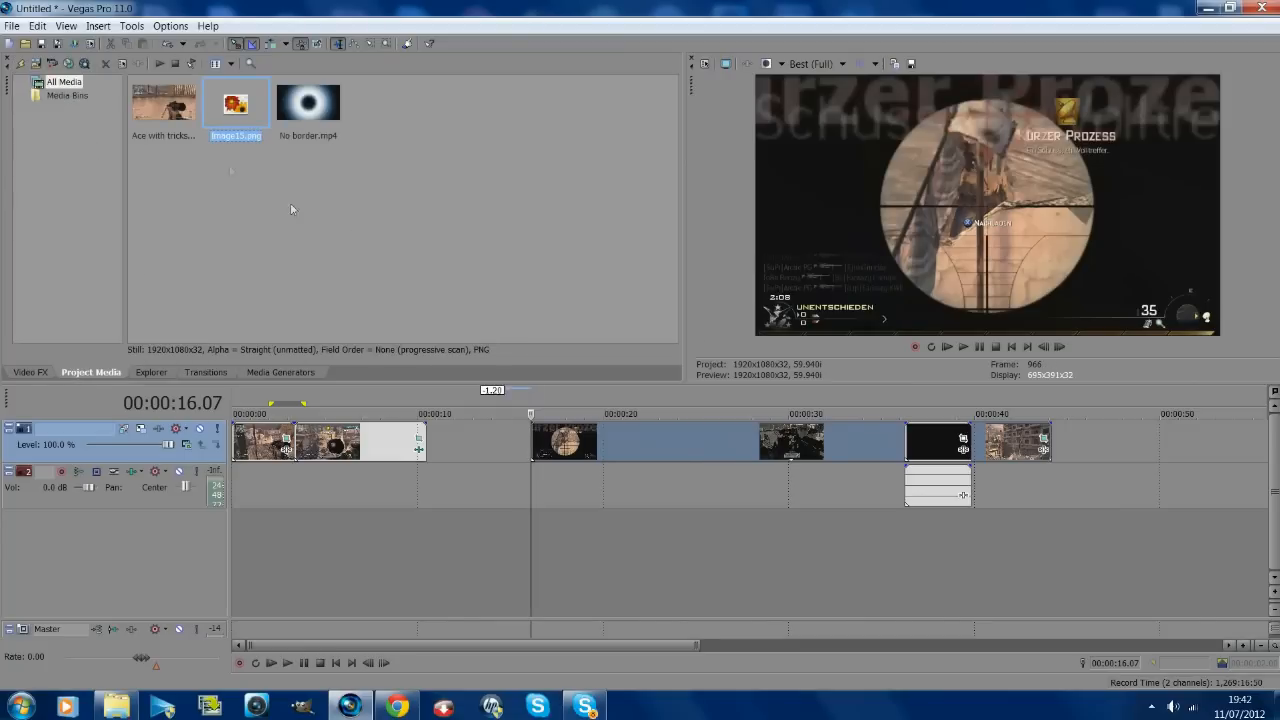
Set the preview quality back to Preview (Auto).
{"action": "left_click", "coordinate": [856, 62]}
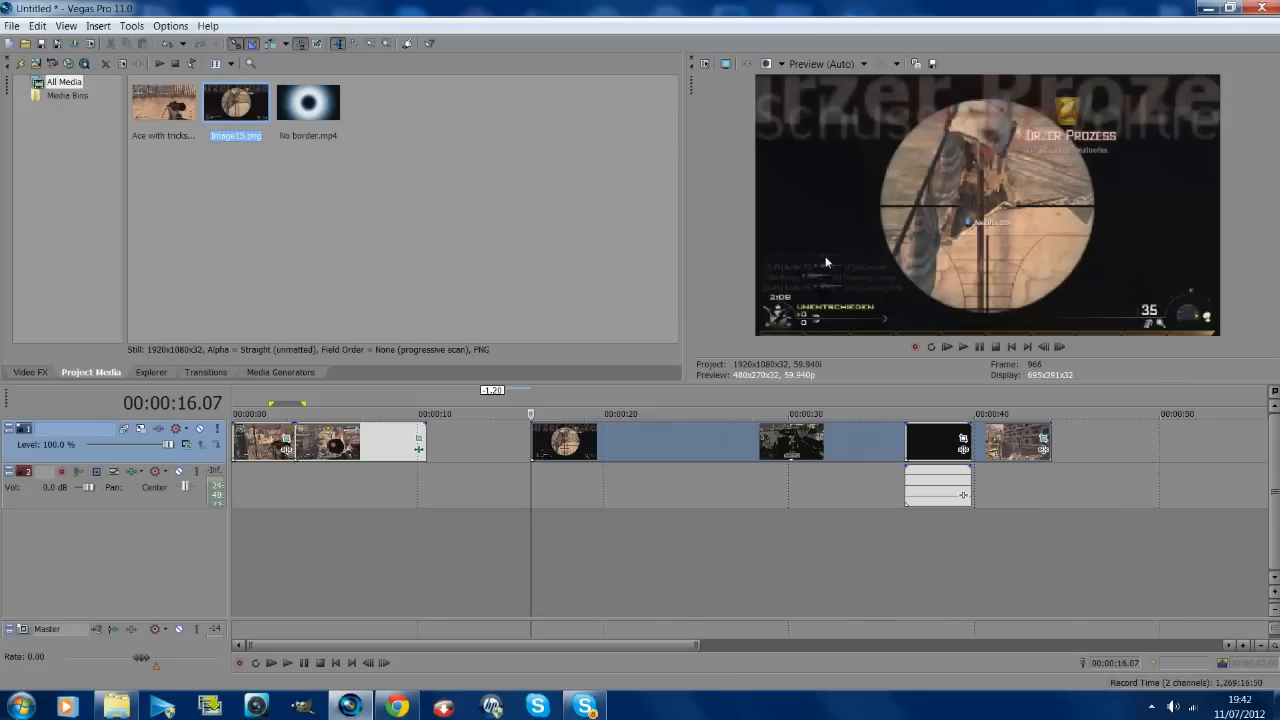
{"action": "mouse_move", "coordinate": [490, 430]}
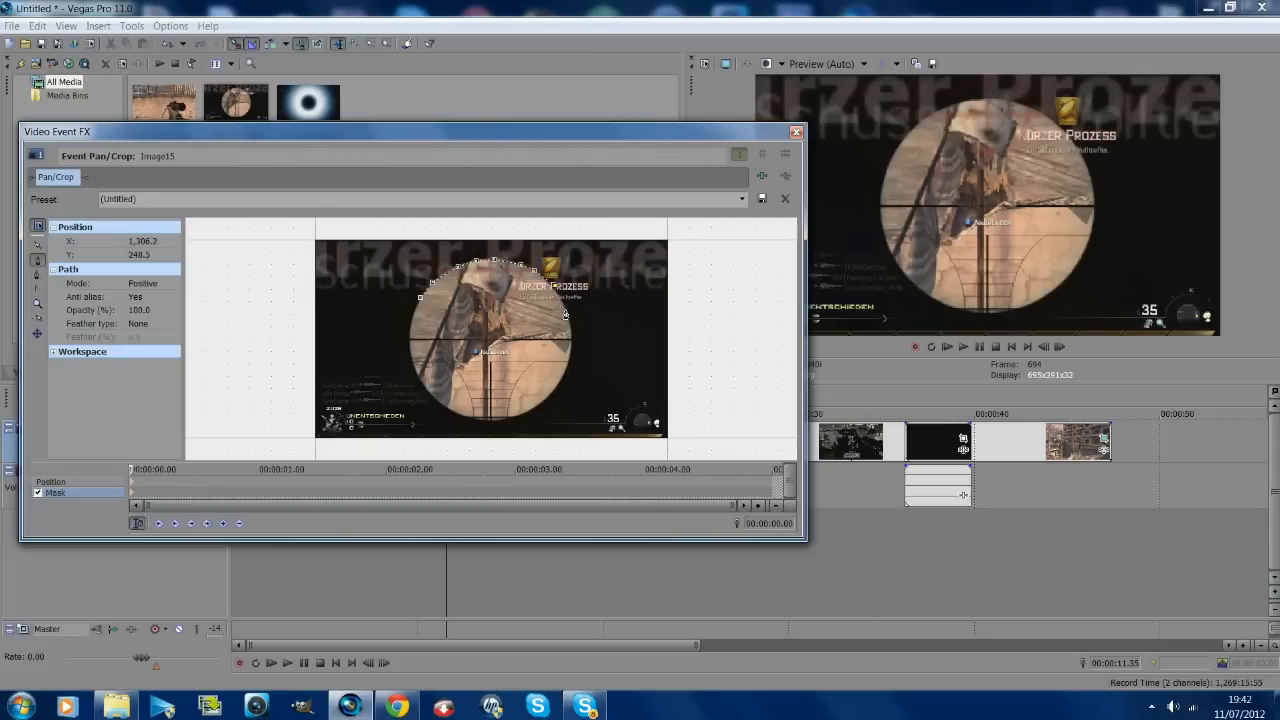
Mask the snapshot to a circle around the scope with feather type Both and adjusted Feather %.
{"action": "left_click_drag", "start_coordinate": [564, 316], "coordinate": [556, 398]}
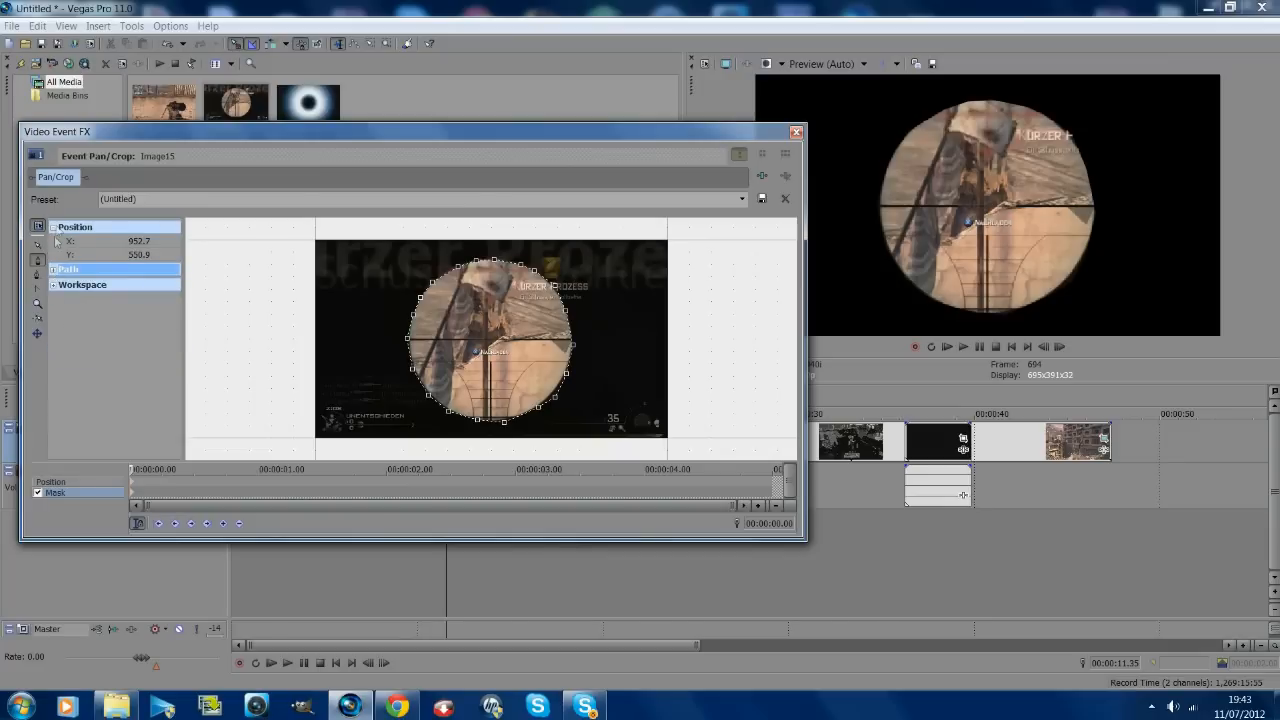
{"action": "left_click", "coordinate": [52, 270]}
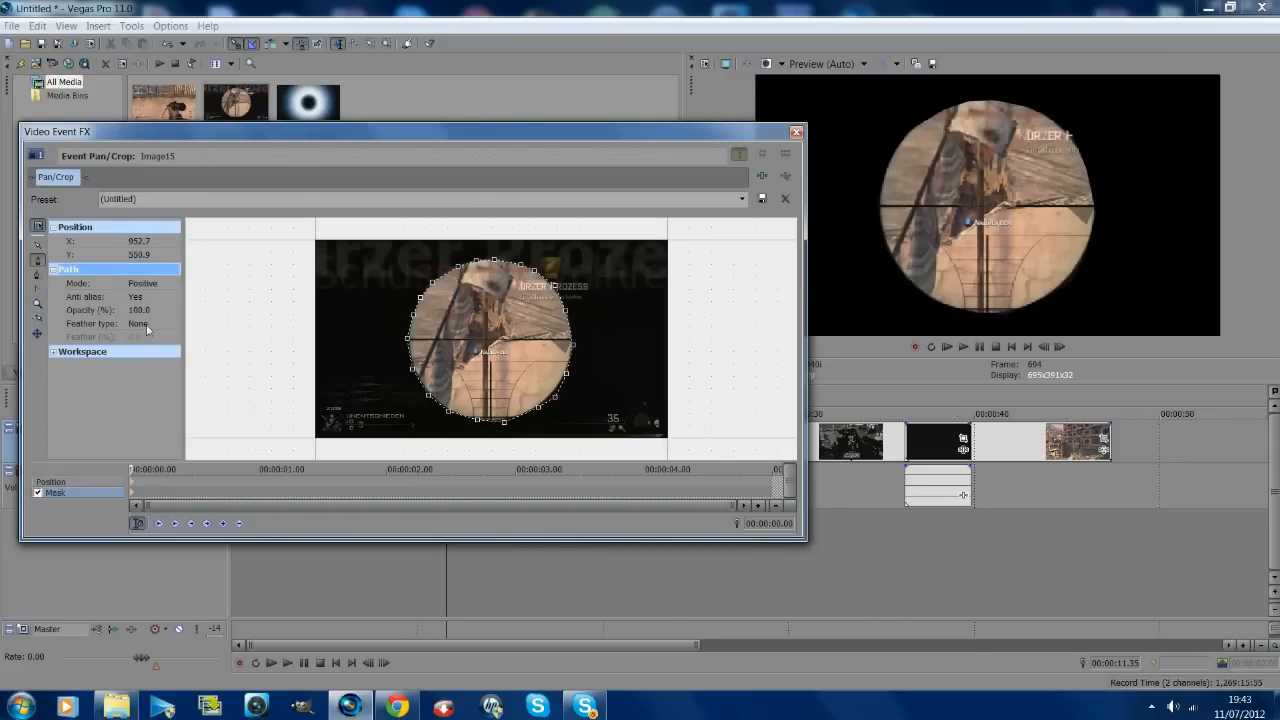
{"action": "left_click", "coordinate": [144, 324]}
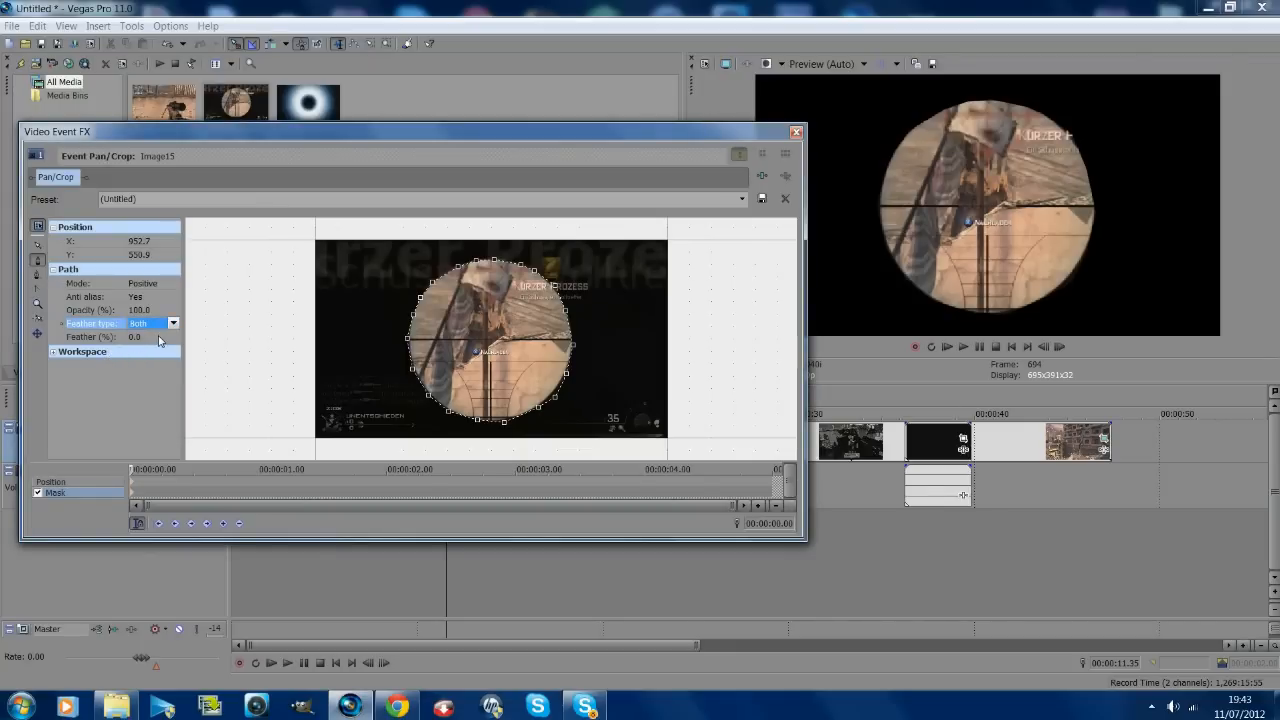
{"action": "left_click", "coordinate": [136, 336]}
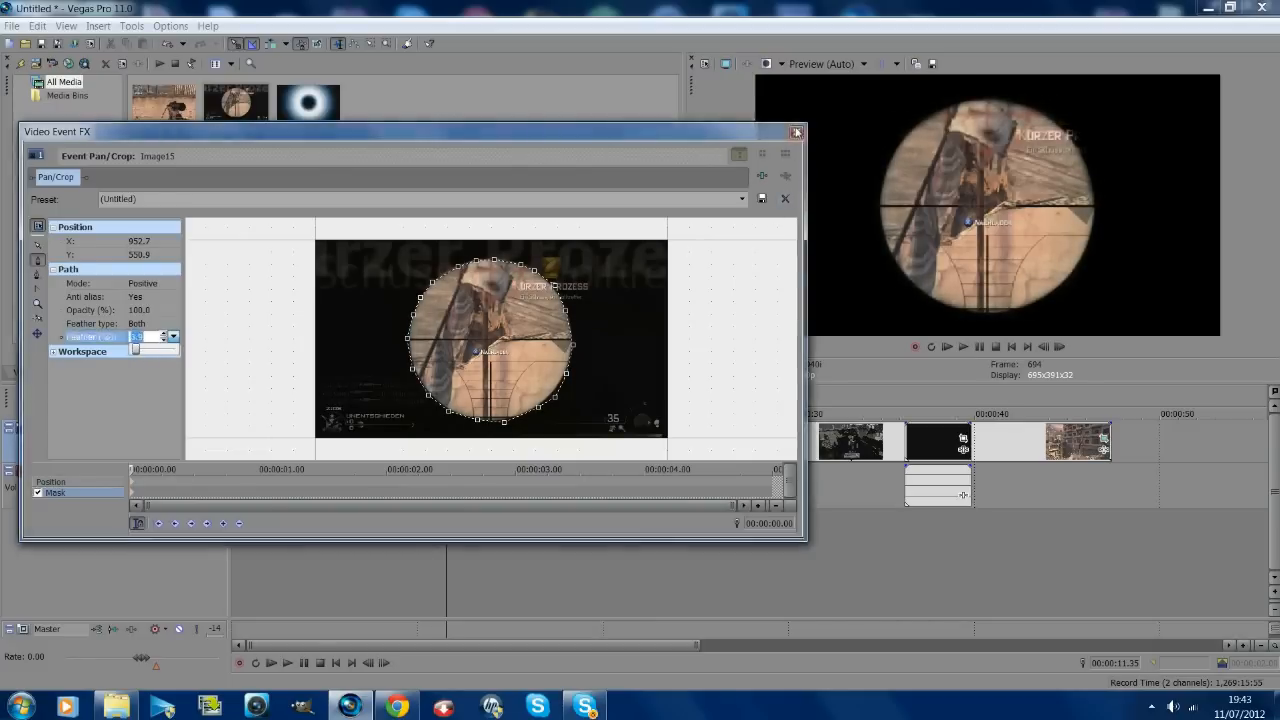
{"action": "left_click", "coordinate": [796, 132]}
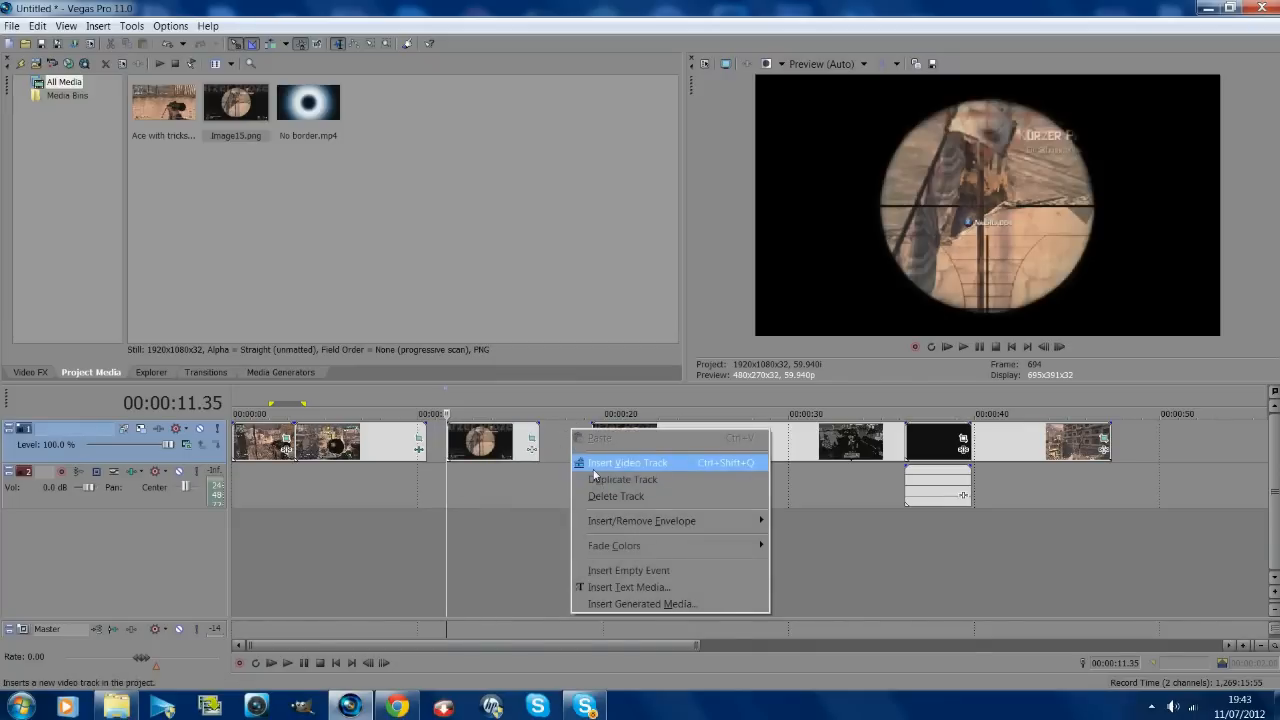
Insert a new video track and move the Image15 scope snapshot onto it above the gameplay.
{"action": "left_click", "coordinate": [628, 462]}
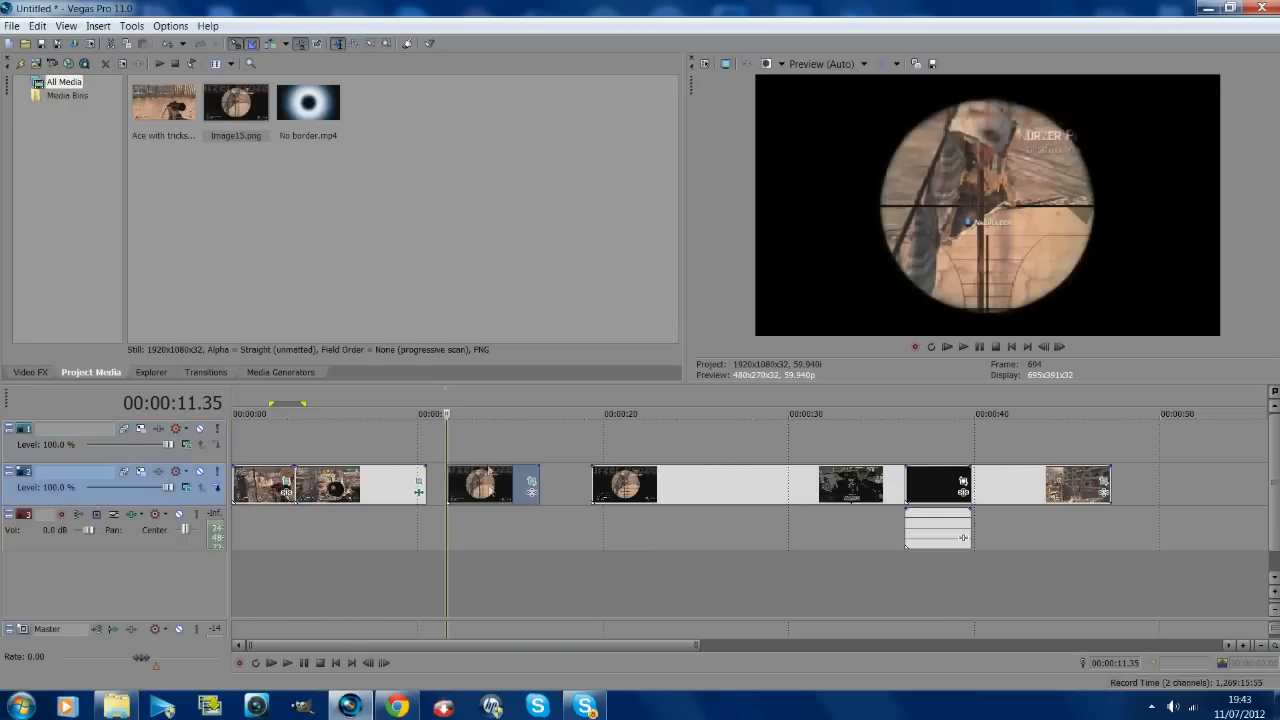
{"action": "left_click_drag", "start_coordinate": [480, 486], "coordinate": [396, 440]}
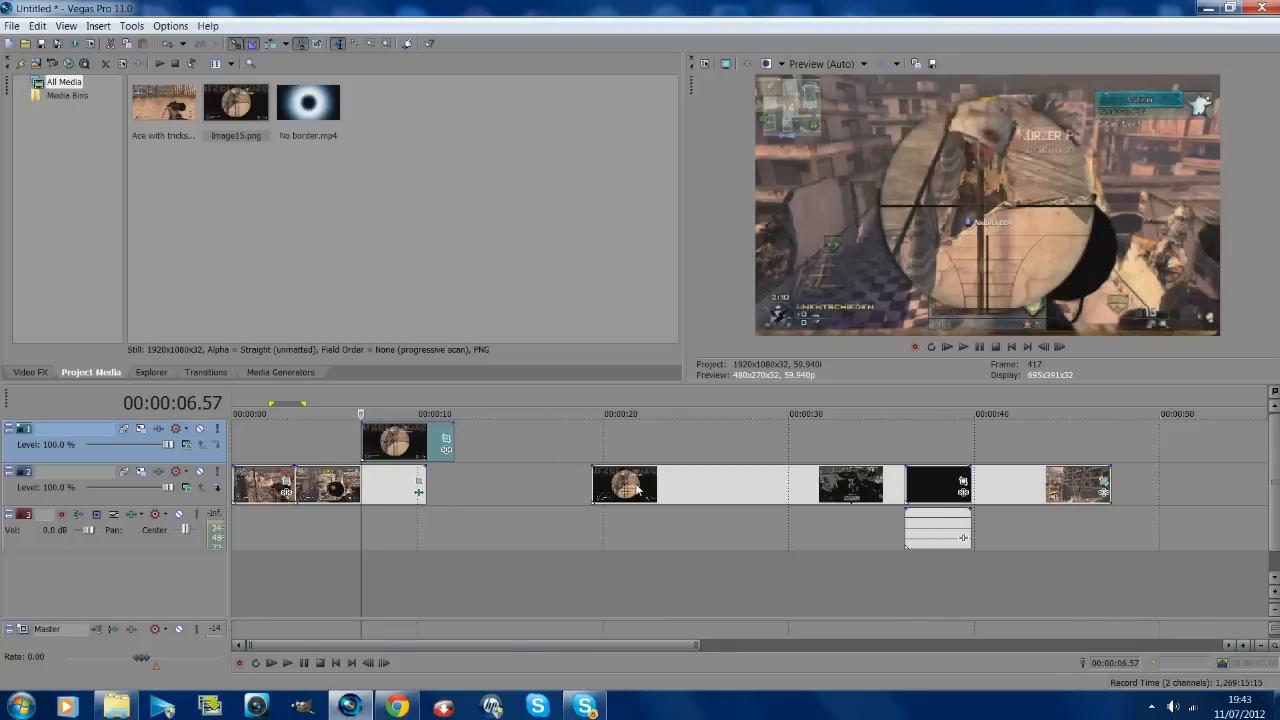
{"action": "left_click", "coordinate": [292, 412]}
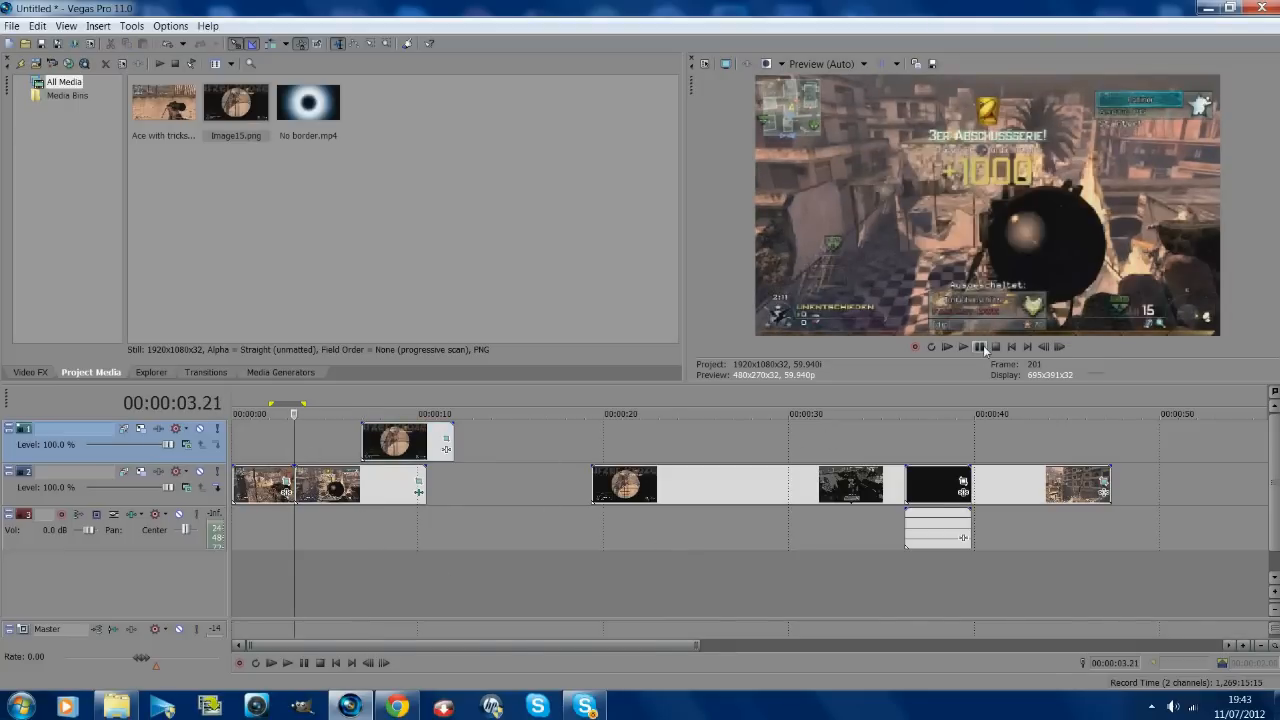
In the snapshot's Pan/Crop, enlarge the framing box so the scope appears smaller.
{"action": "left_click", "coordinate": [946, 346]}
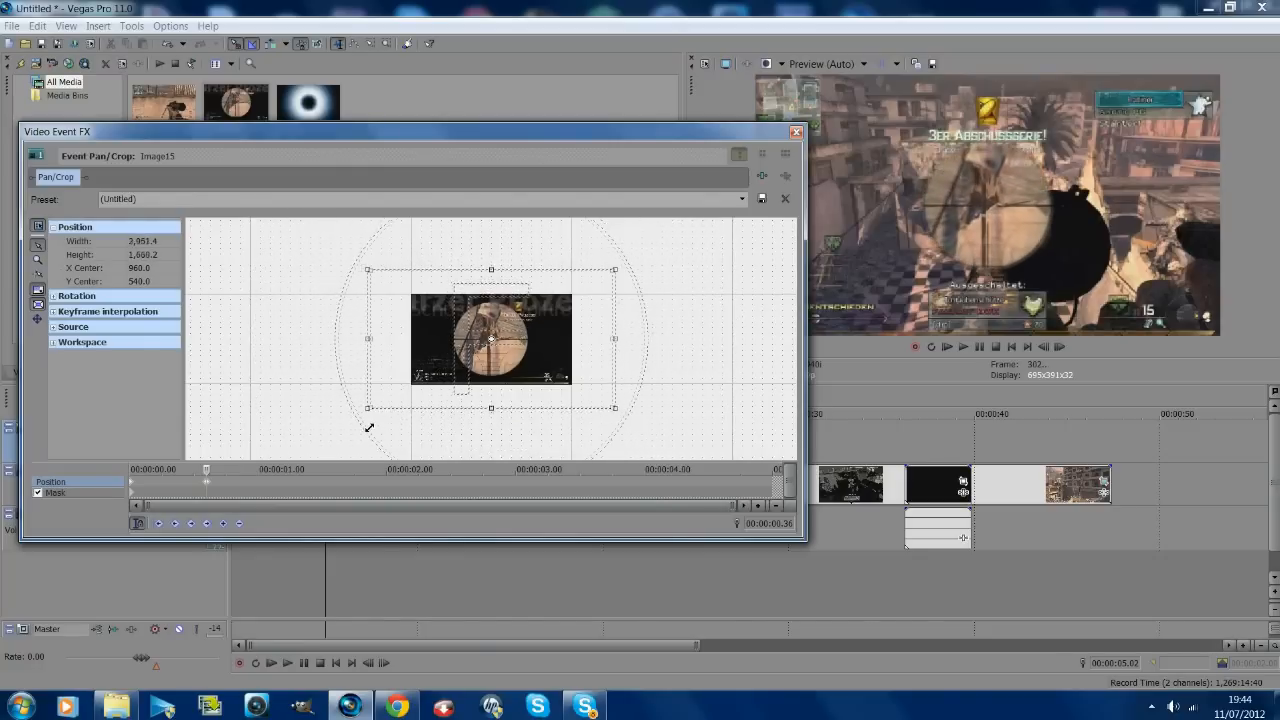
{"action": "left_click_drag", "start_coordinate": [368, 268], "coordinate": [388, 280]}
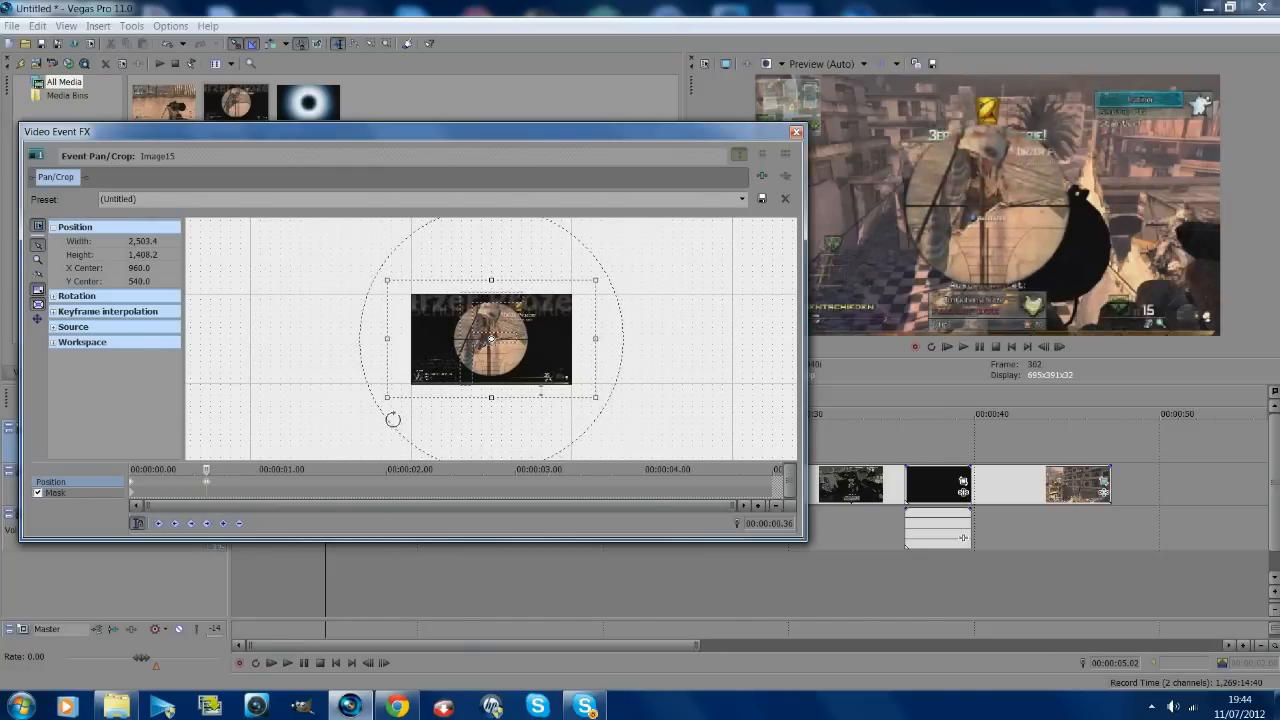
Set the Image15 pan/crop keyframe framing and close the Video Event FX window.
{"action": "left_click", "coordinate": [740, 200]}
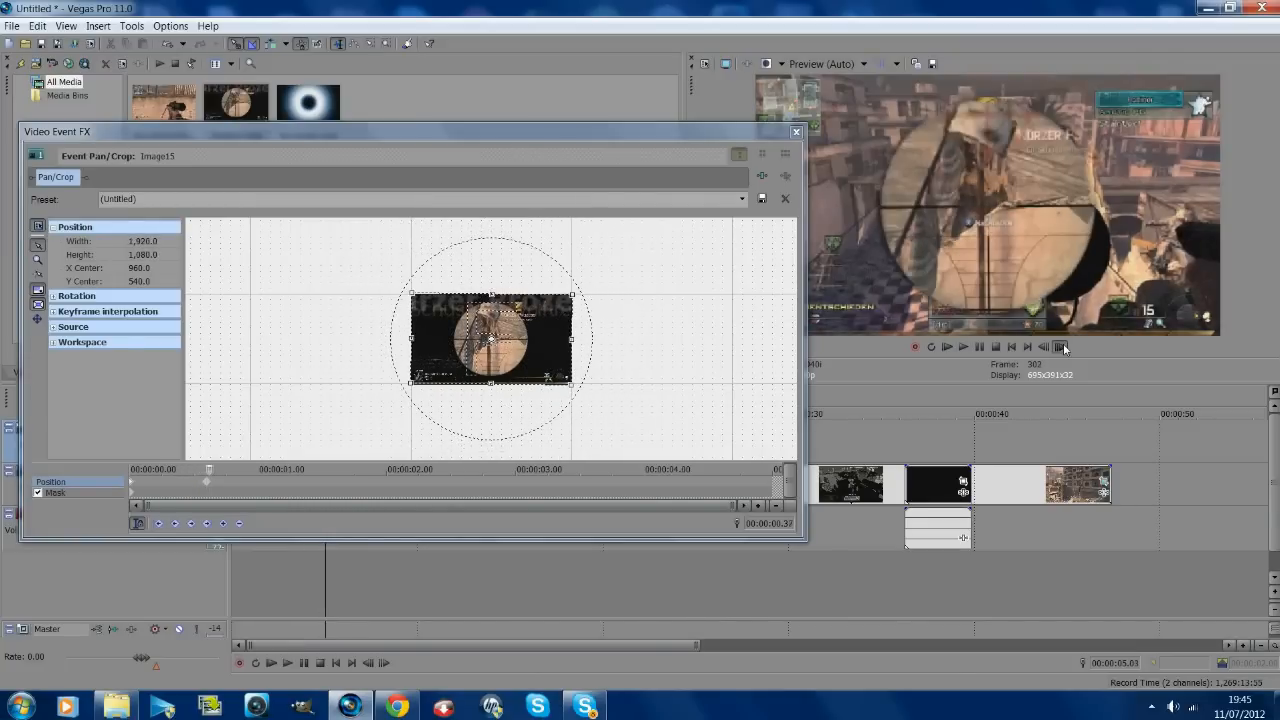
{"action": "left_click", "coordinate": [796, 132]}
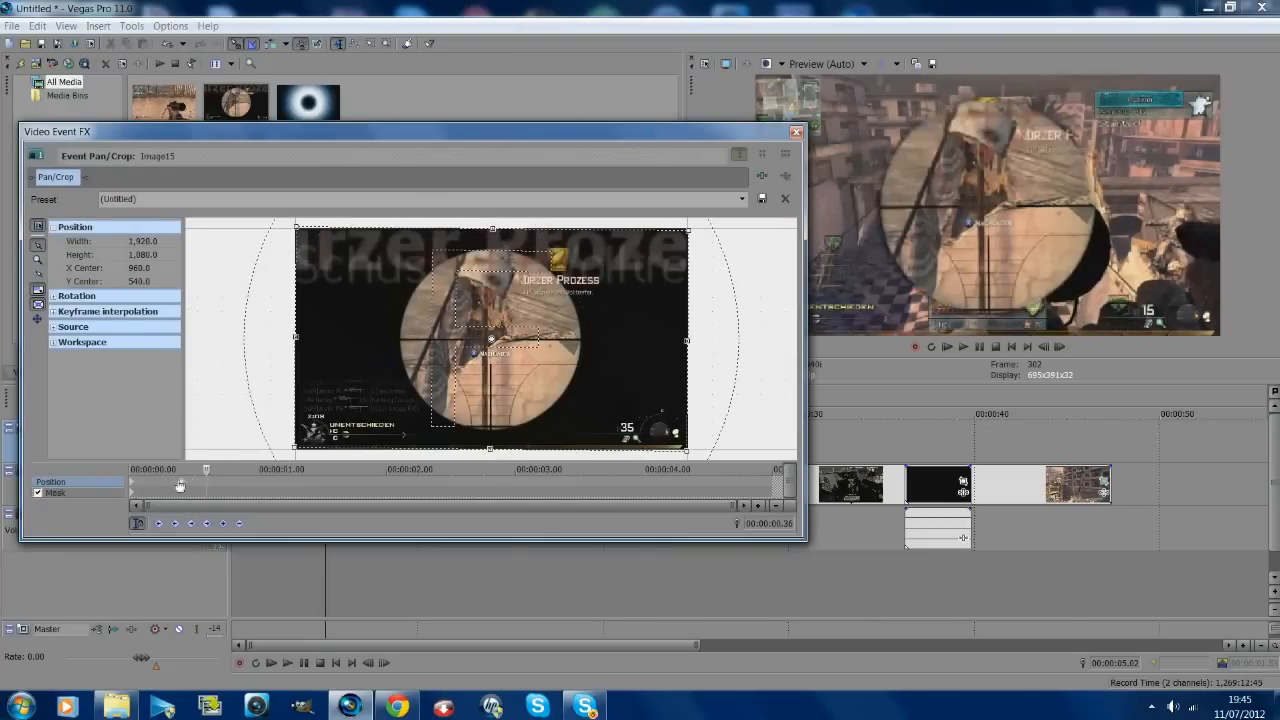
{"action": "left_click", "coordinate": [796, 132]}
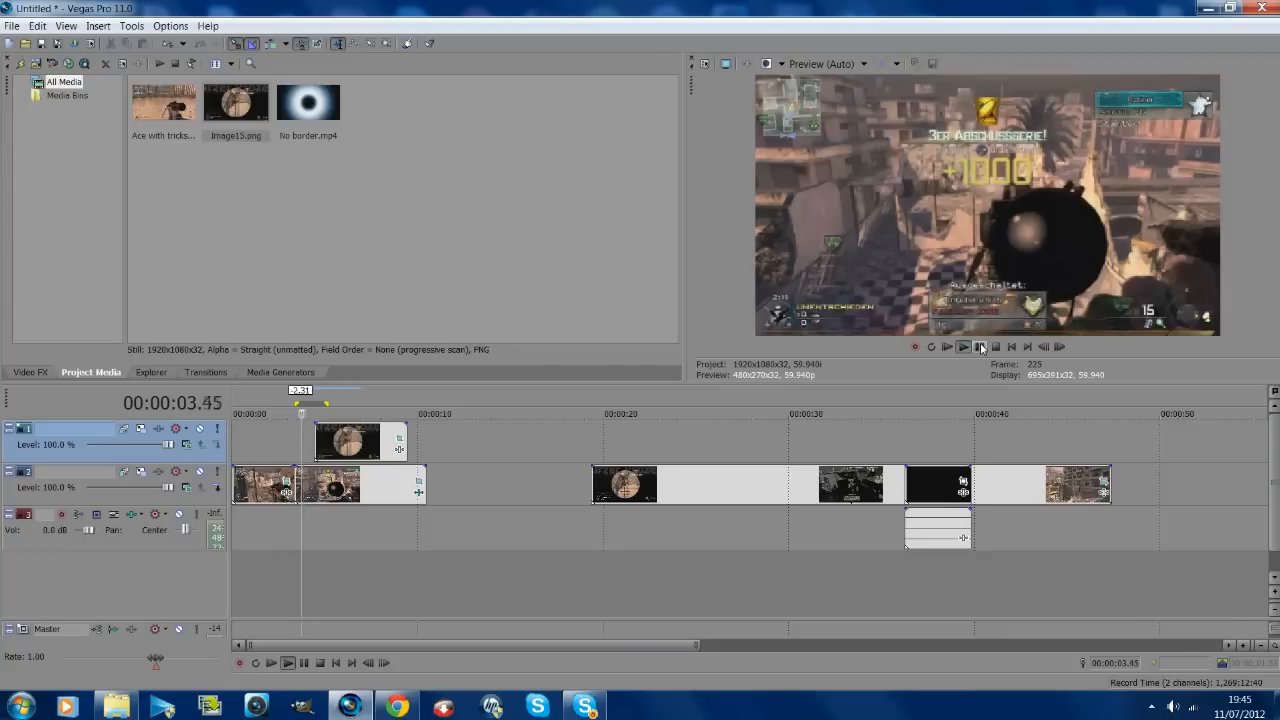
Scrub the playhead to the snapshot start and place the intervention scope sound there.
{"action": "left_click", "coordinate": [962, 348]}
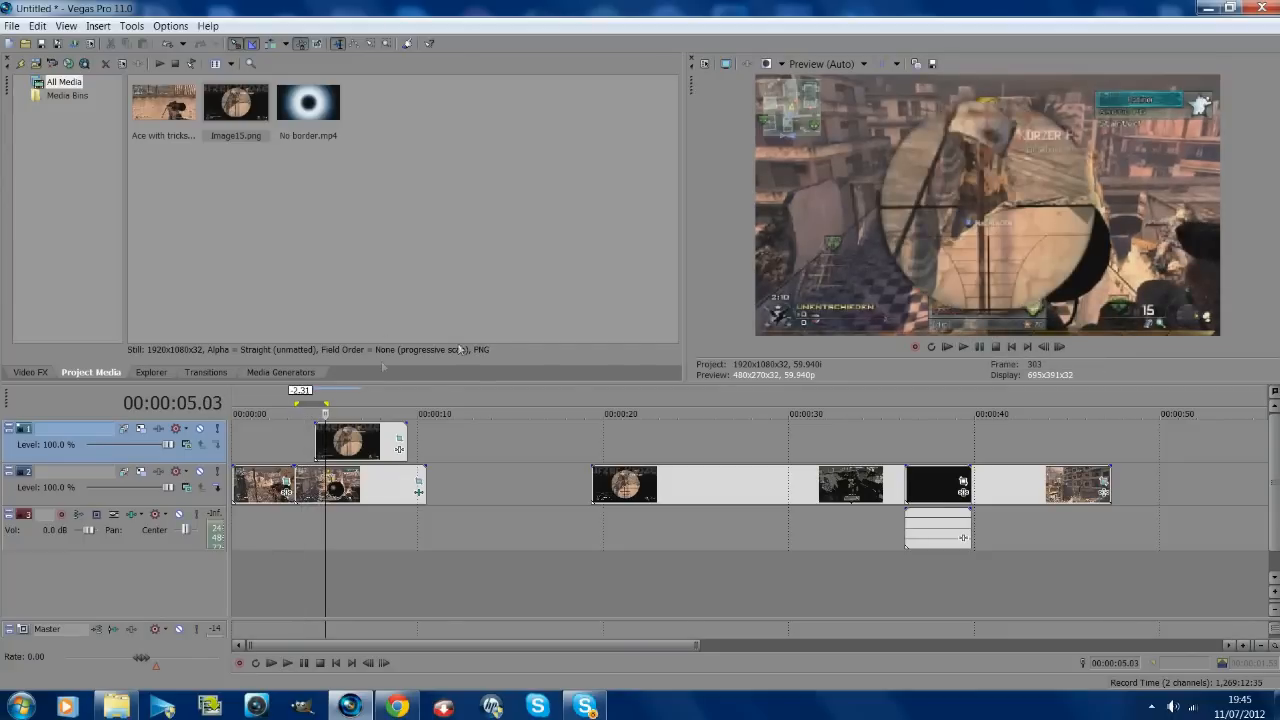
{"action": "left_click", "coordinate": [324, 444]}
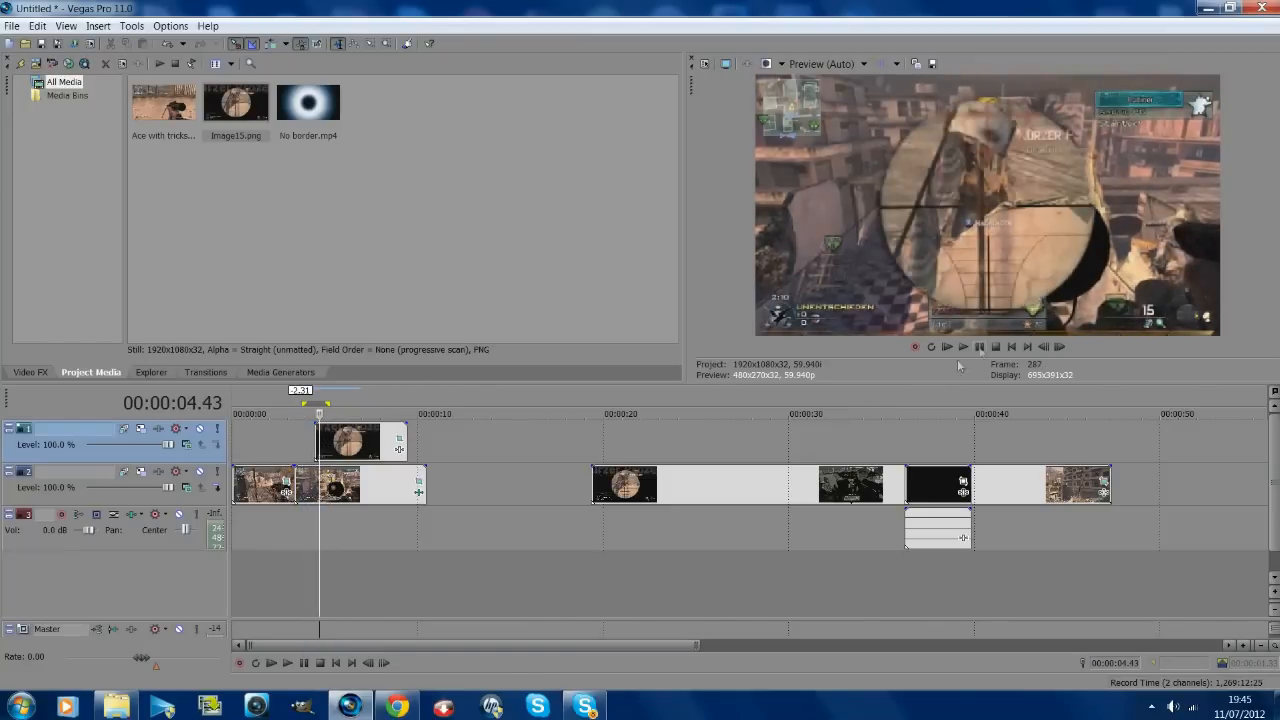
{"action": "left_click", "coordinate": [962, 348]}
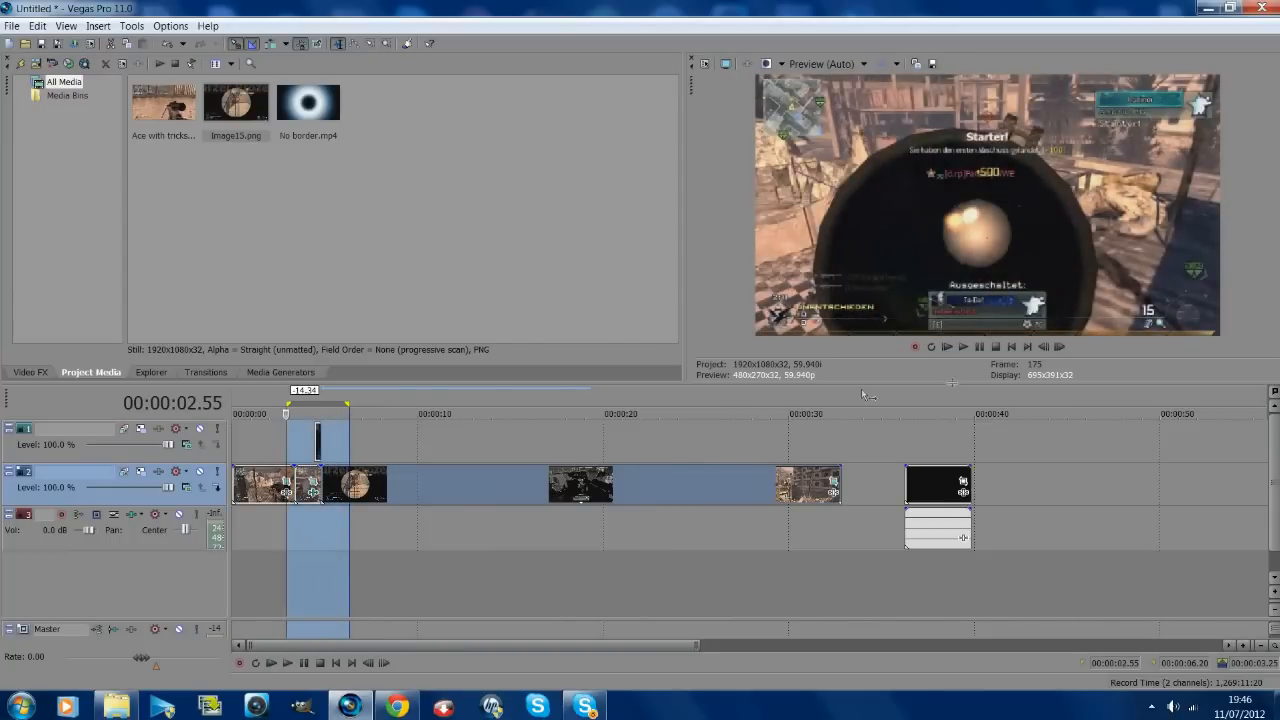
{"action": "left_click", "coordinate": [962, 348]}
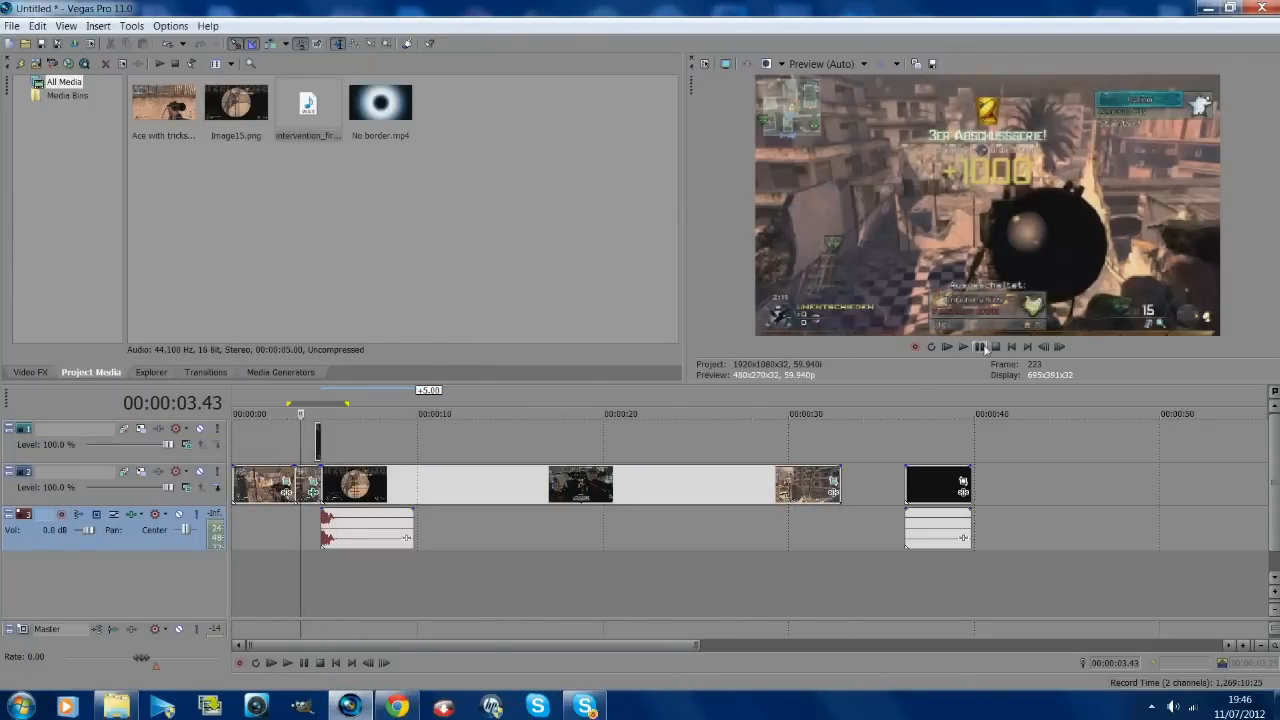
Insert a new top video track for the glow overlay and bring up its compositing mode choices.
{"action": "left_click", "coordinate": [946, 346]}
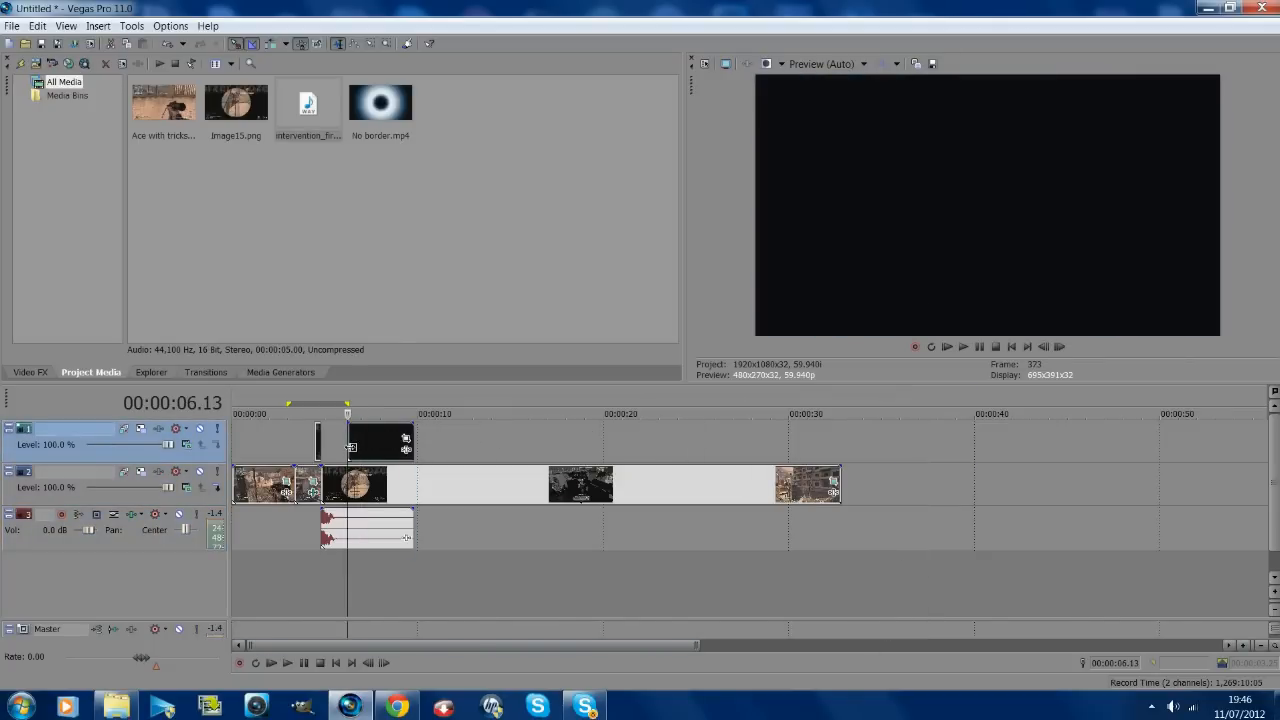
{"action": "mouse_move", "coordinate": [904, 330]}
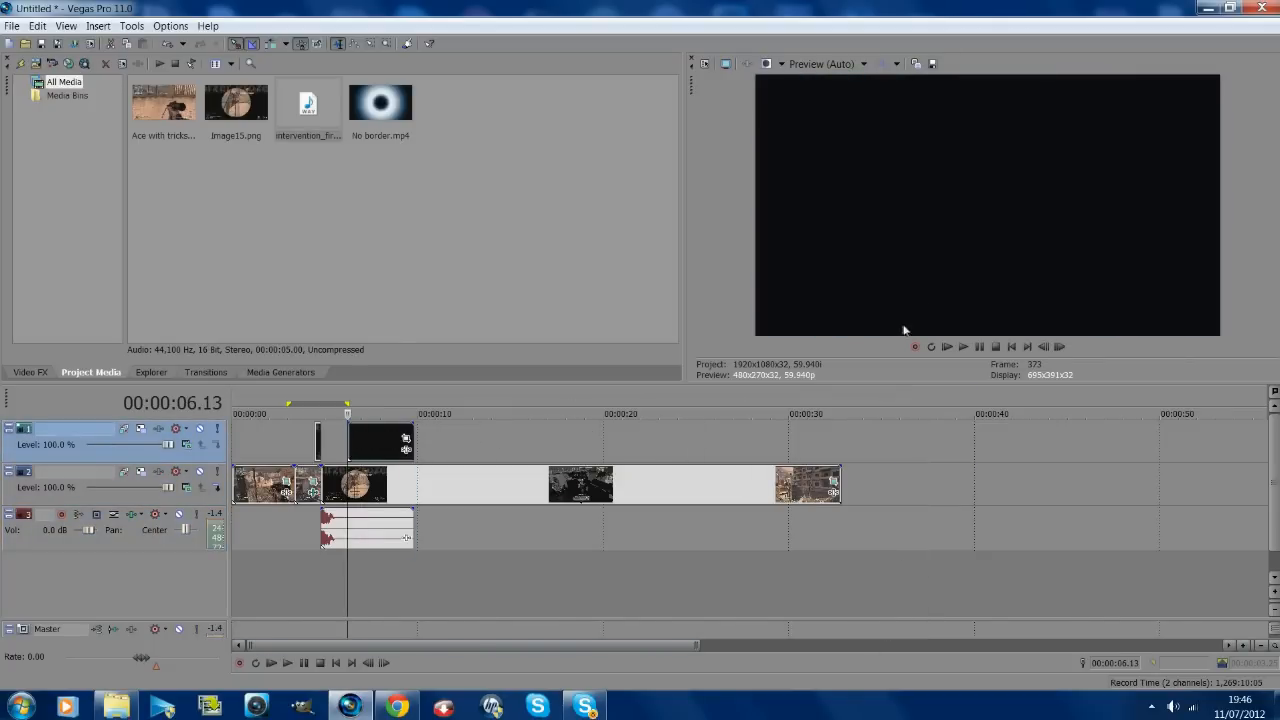
{"action": "mouse_move", "coordinate": [354, 452]}
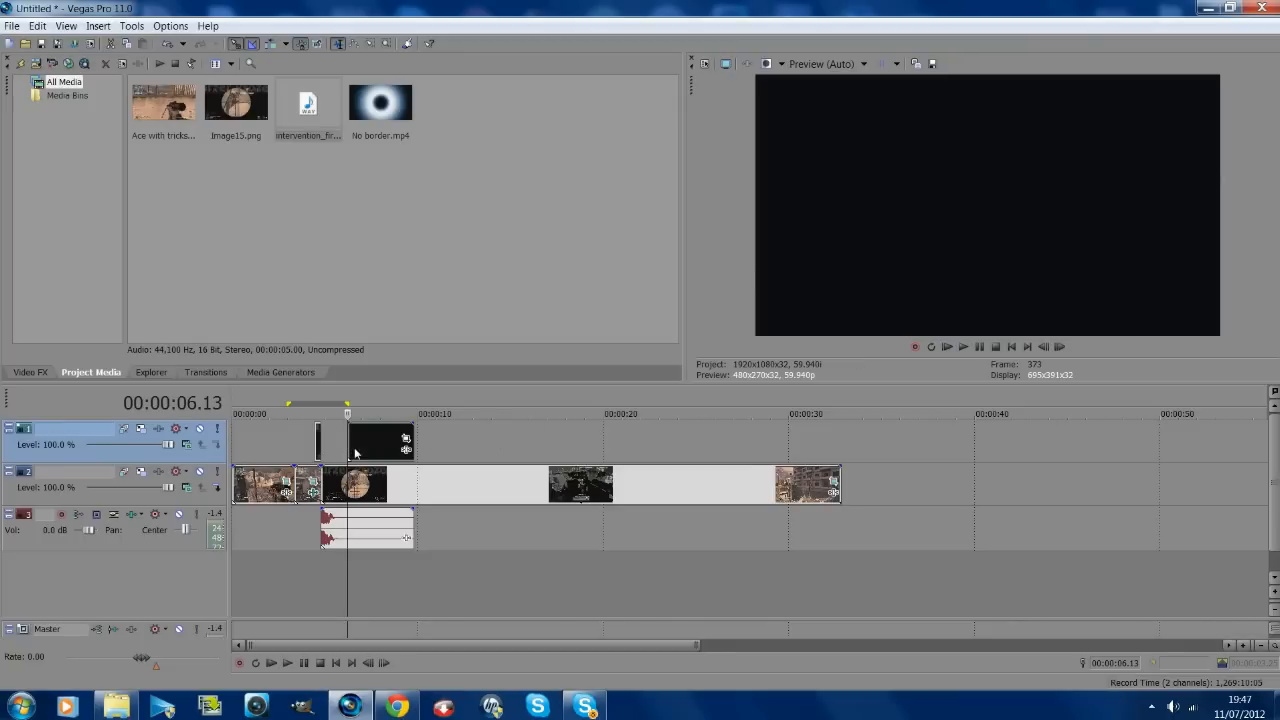
{"action": "mouse_move", "coordinate": [318, 464]}
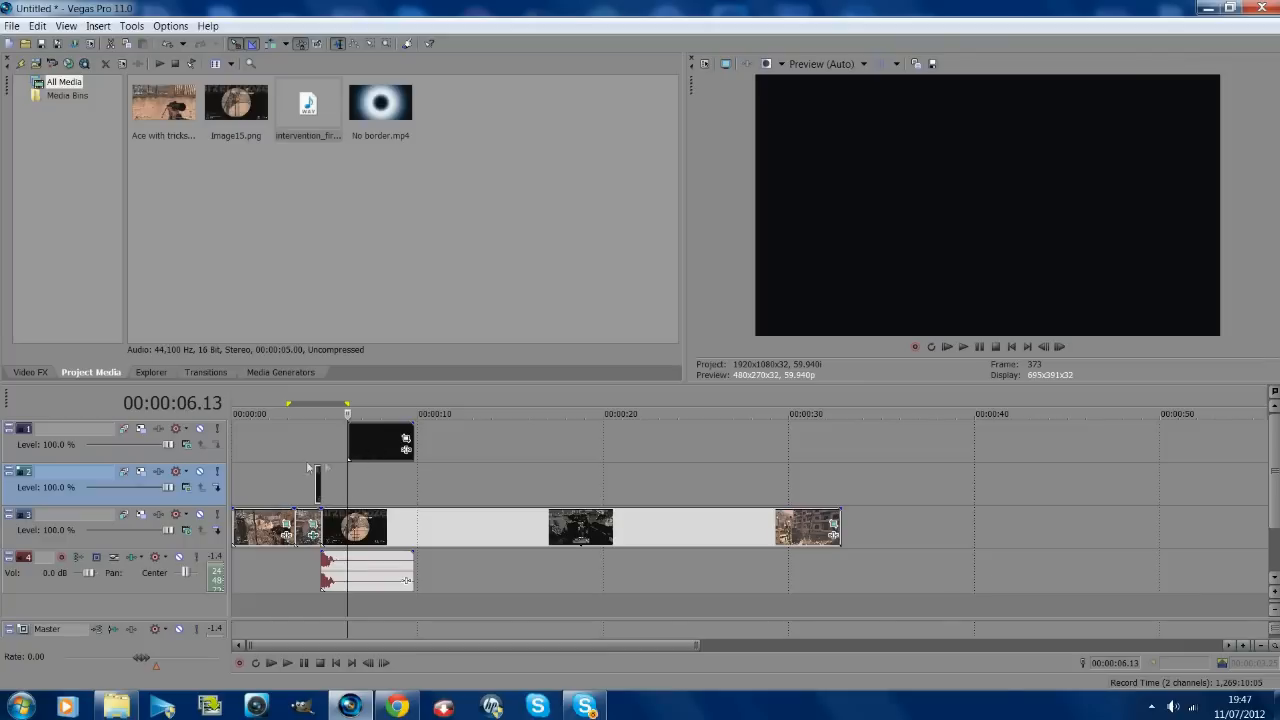
{"action": "left_click", "coordinate": [174, 428]}
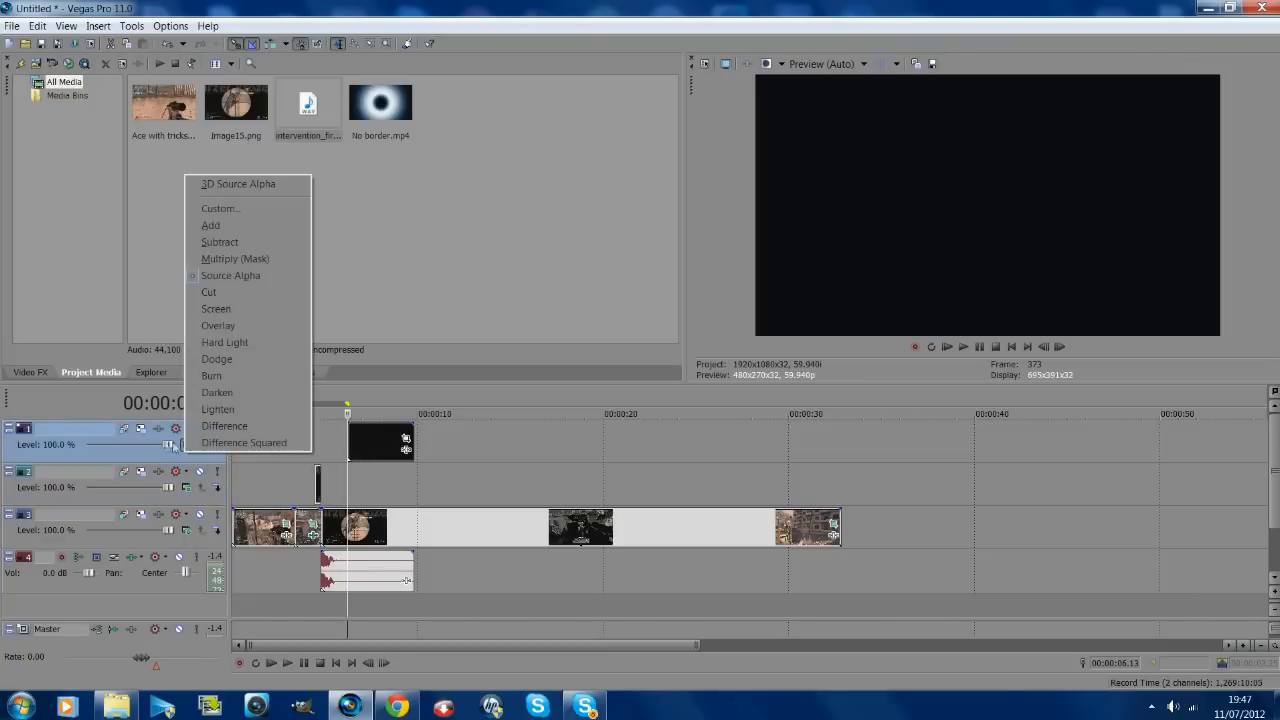
{"action": "mouse_move", "coordinate": [238, 224]}
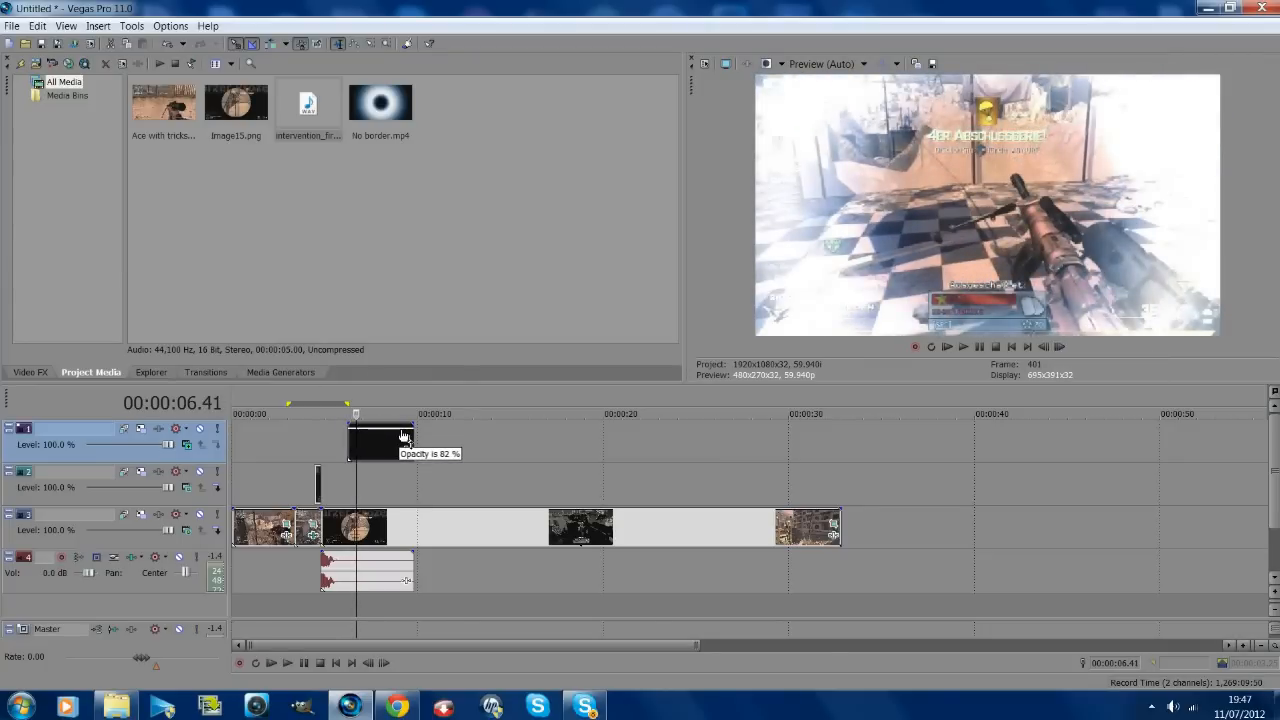
Lower the glow overlay's opacity, align it with the scope sound and finish its Pan/Crop framing.
{"action": "left_click_drag", "start_coordinate": [400, 434], "coordinate": [400, 442]}
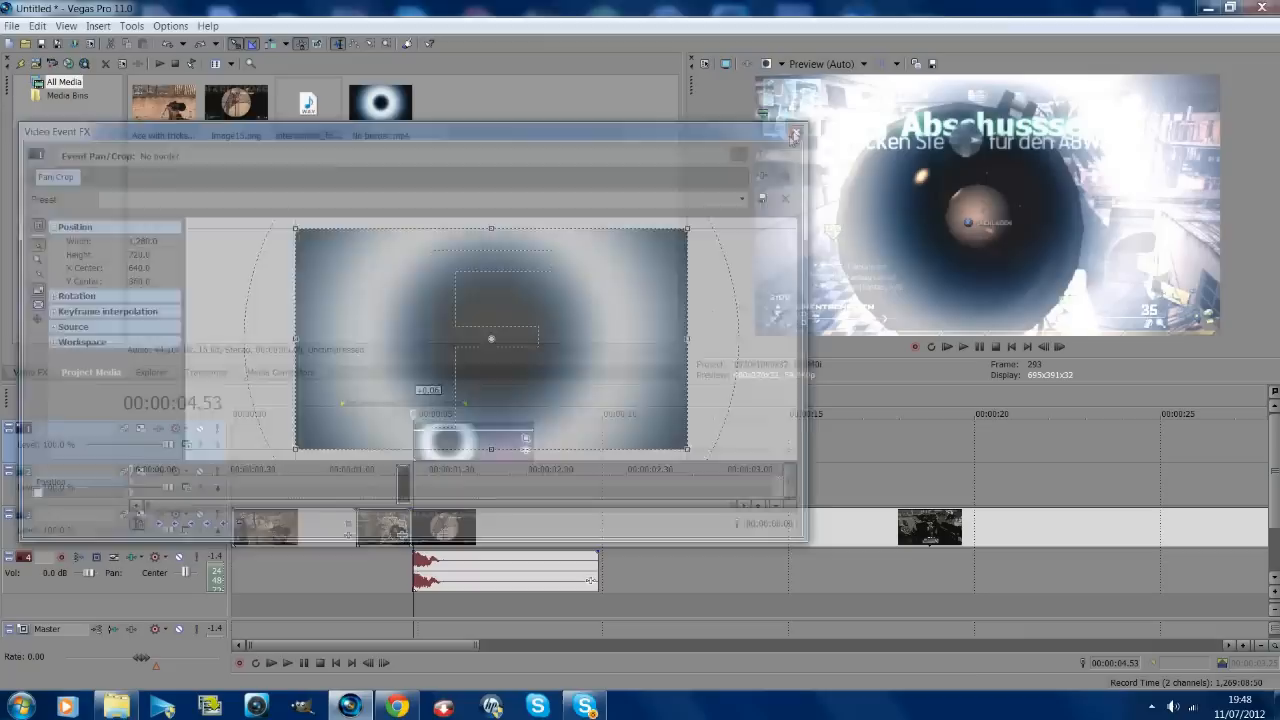
{"action": "left_click", "coordinate": [796, 132]}
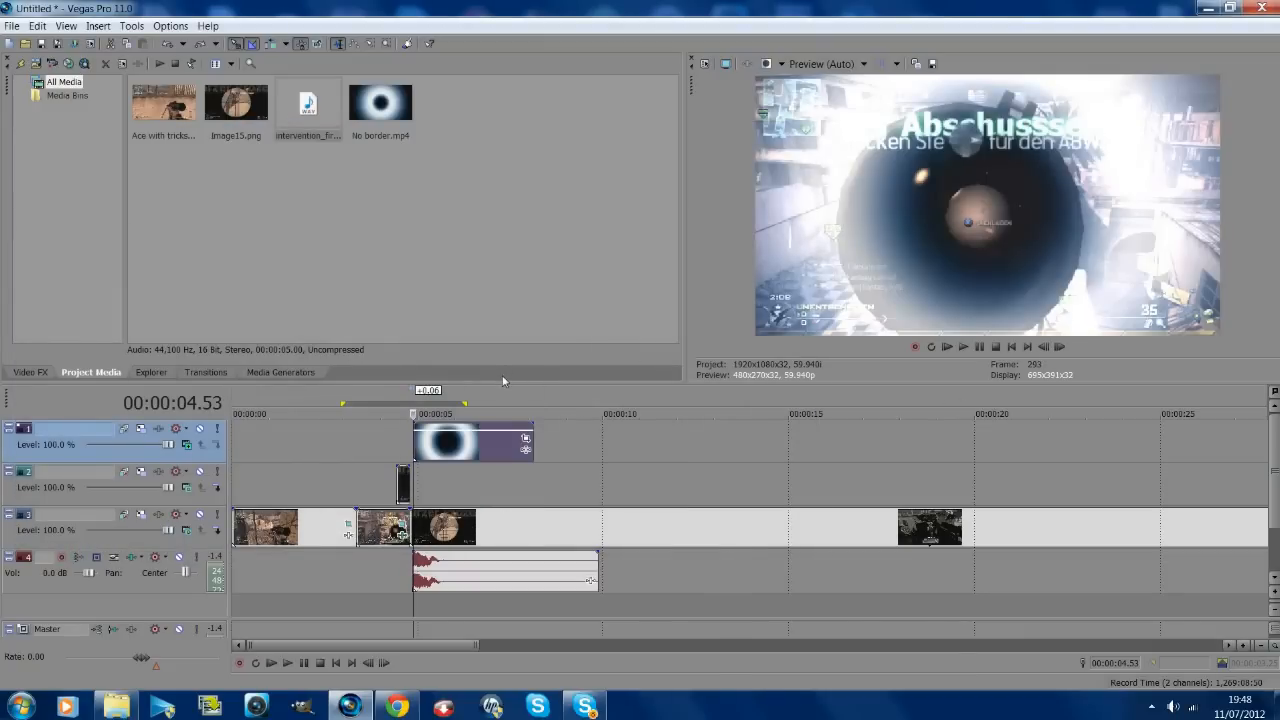
{"action": "mouse_move", "coordinate": [536, 440]}
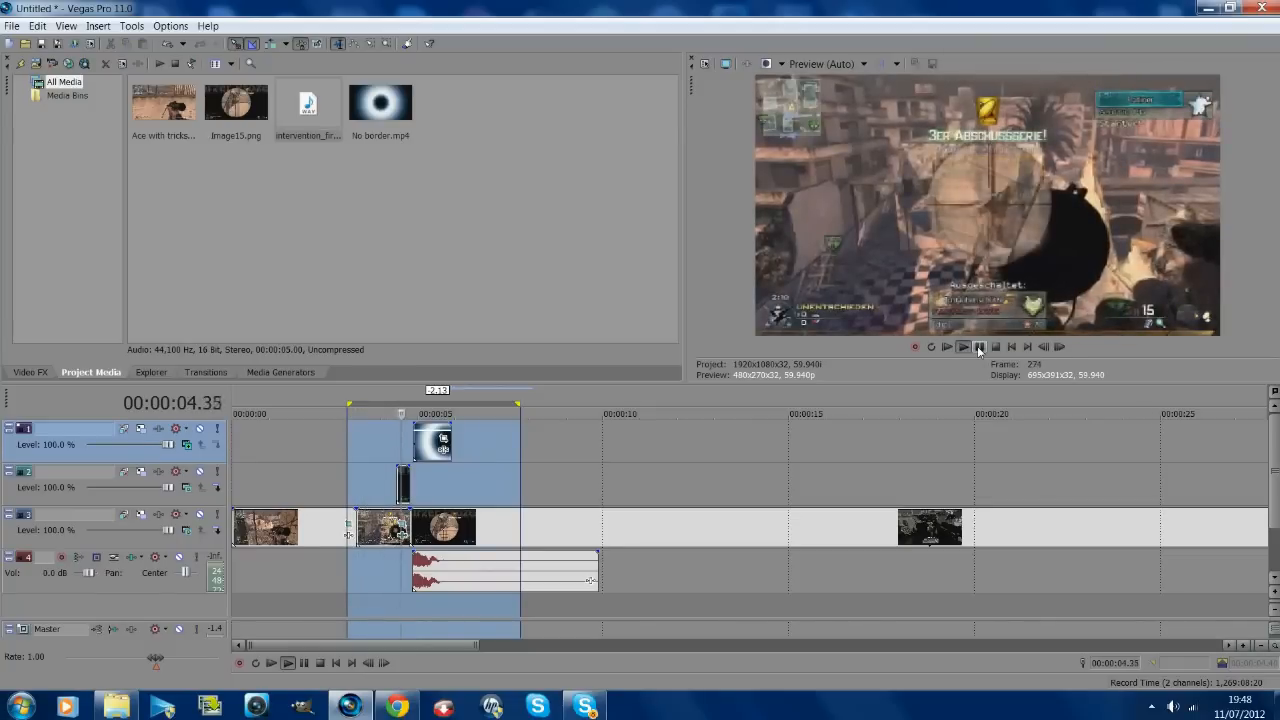
Loop-preview the burst and nudge the overlay to start on the snapshot, ready for Chroma Keyer.
{"action": "left_click", "coordinate": [948, 348]}
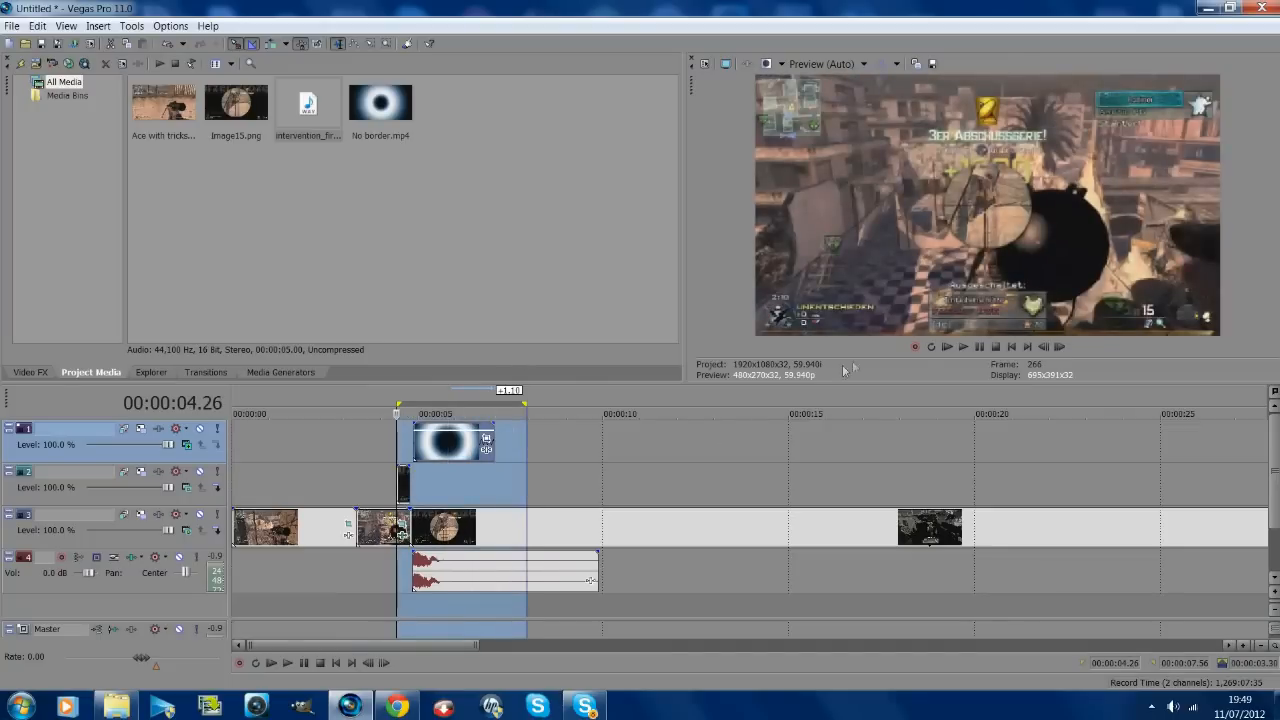
{"action": "left_click", "coordinate": [962, 348]}
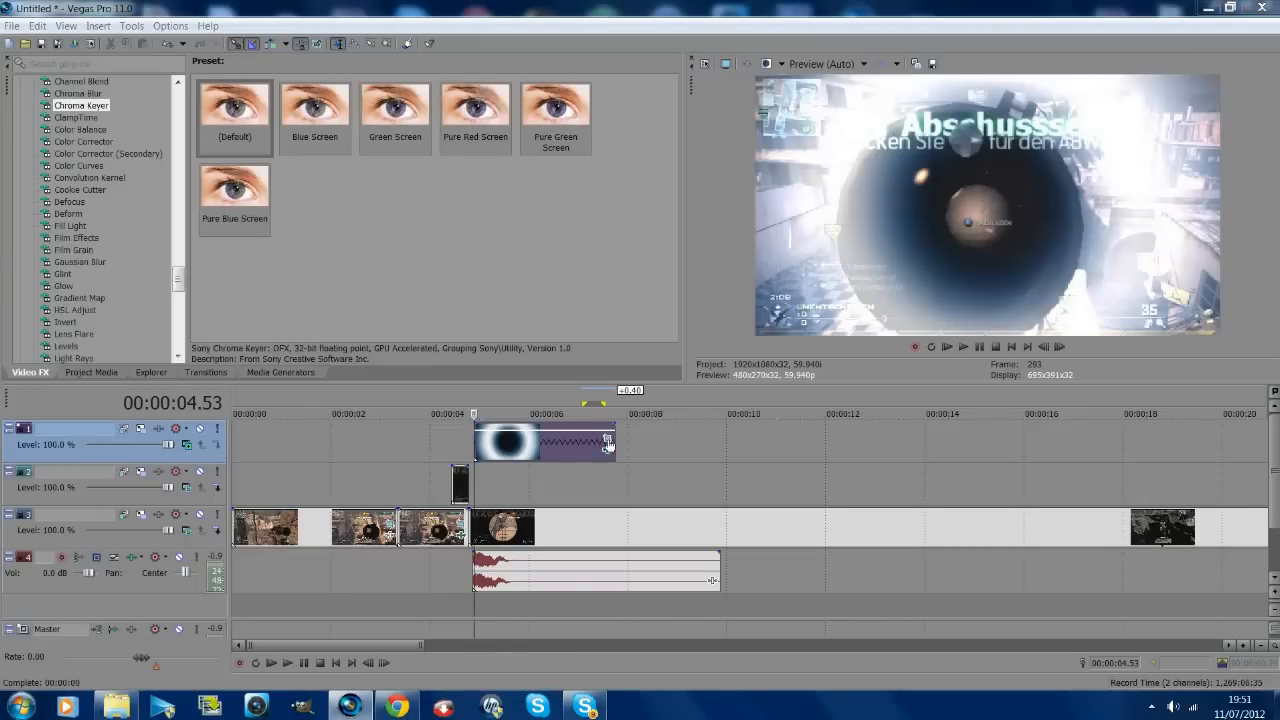
{"action": "mouse_move", "coordinate": [608, 442]}
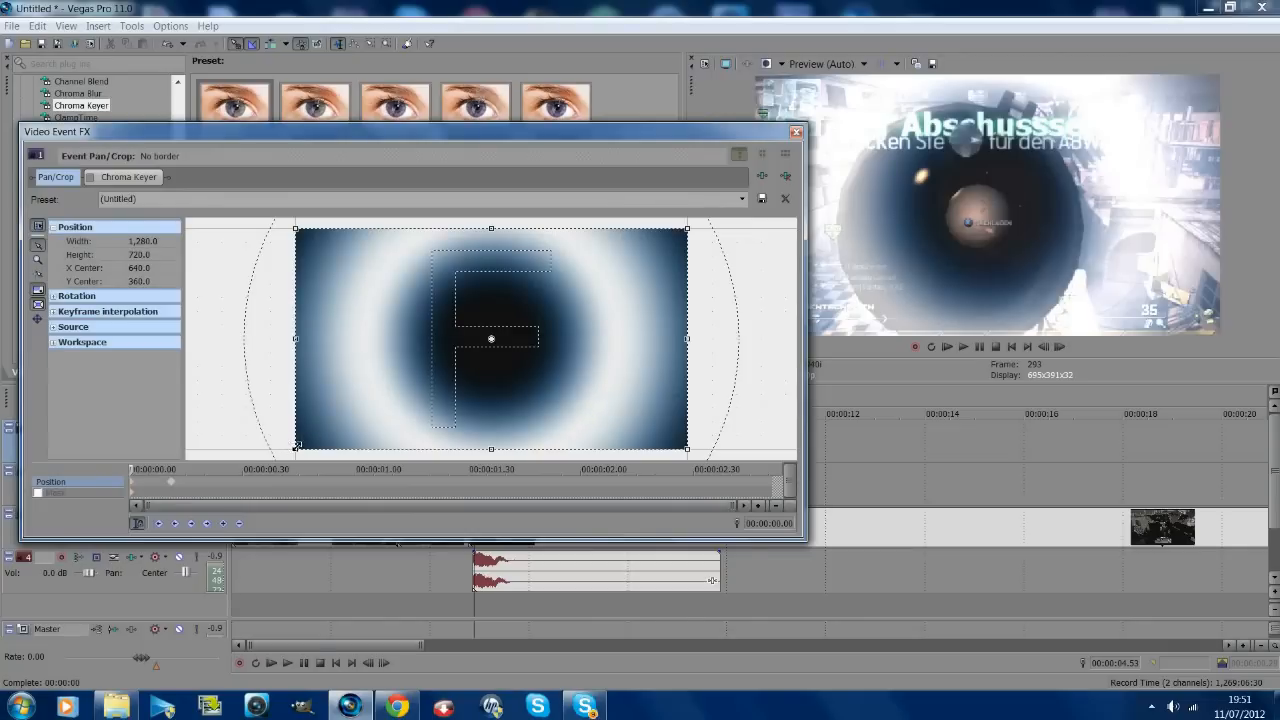
Rescale the overlay's Pan/Crop box to cover more frame and show its Chroma Keyer settings.
{"action": "left_click_drag", "start_coordinate": [296, 452], "coordinate": [340, 440]}
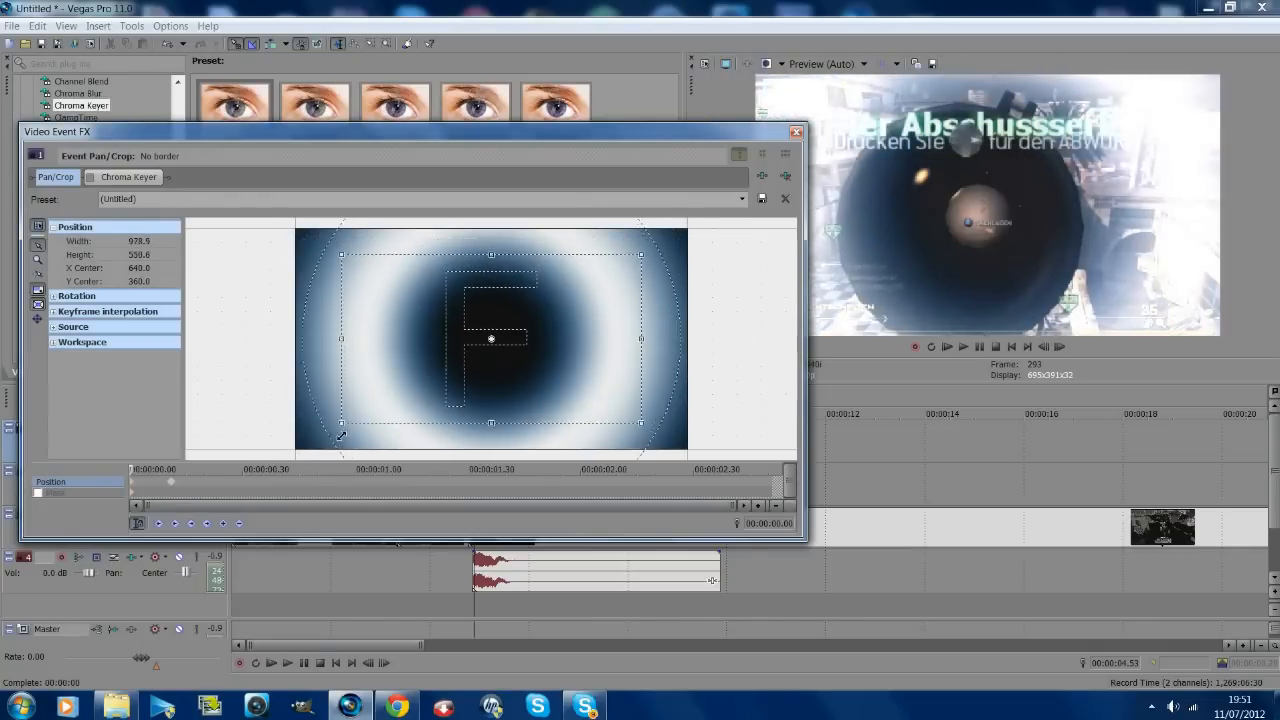
{"action": "left_click_drag", "start_coordinate": [340, 436], "coordinate": [324, 444]}
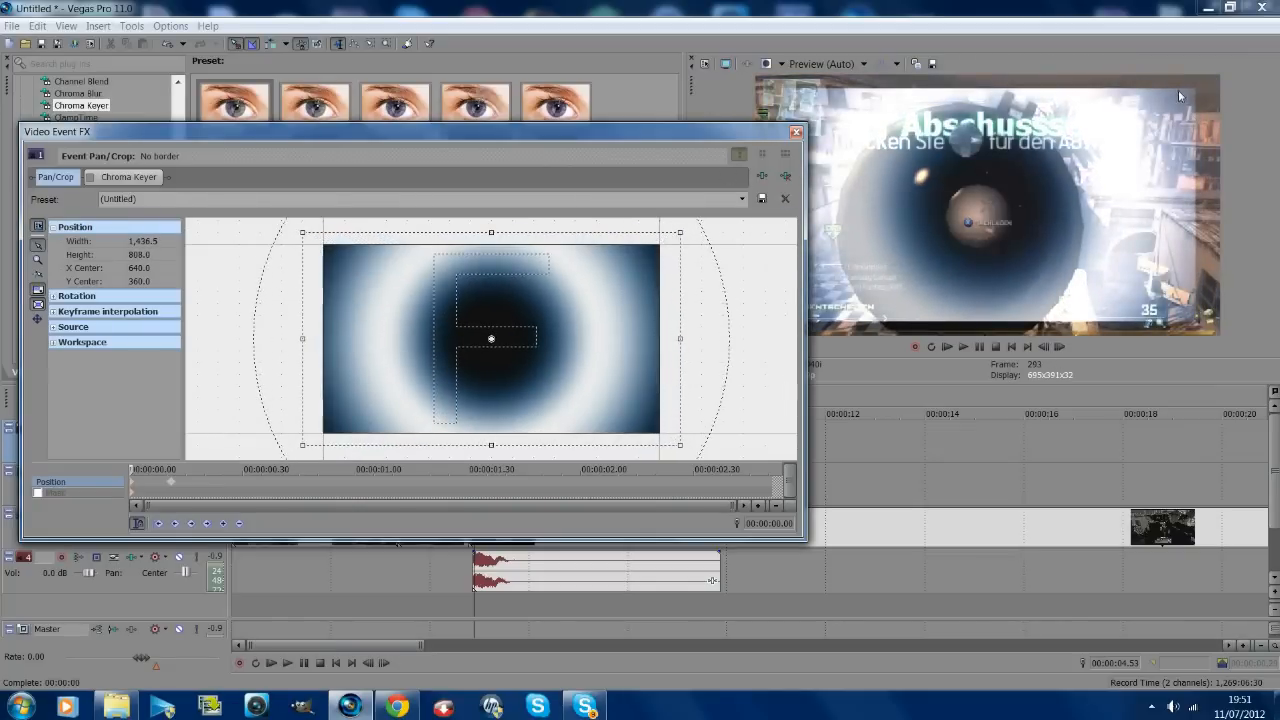
{"action": "left_click", "coordinate": [796, 132]}
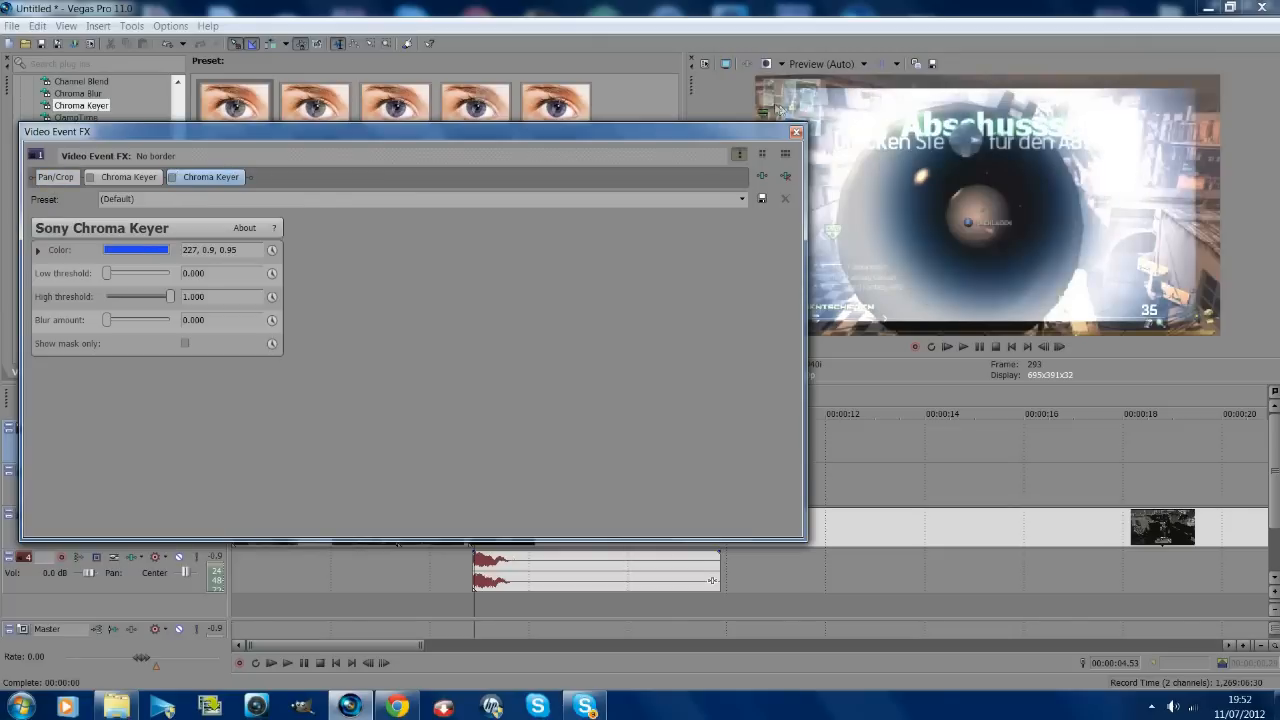
Close the Video Event FX window to return to the timeline preview.
{"action": "left_click", "coordinate": [796, 132]}
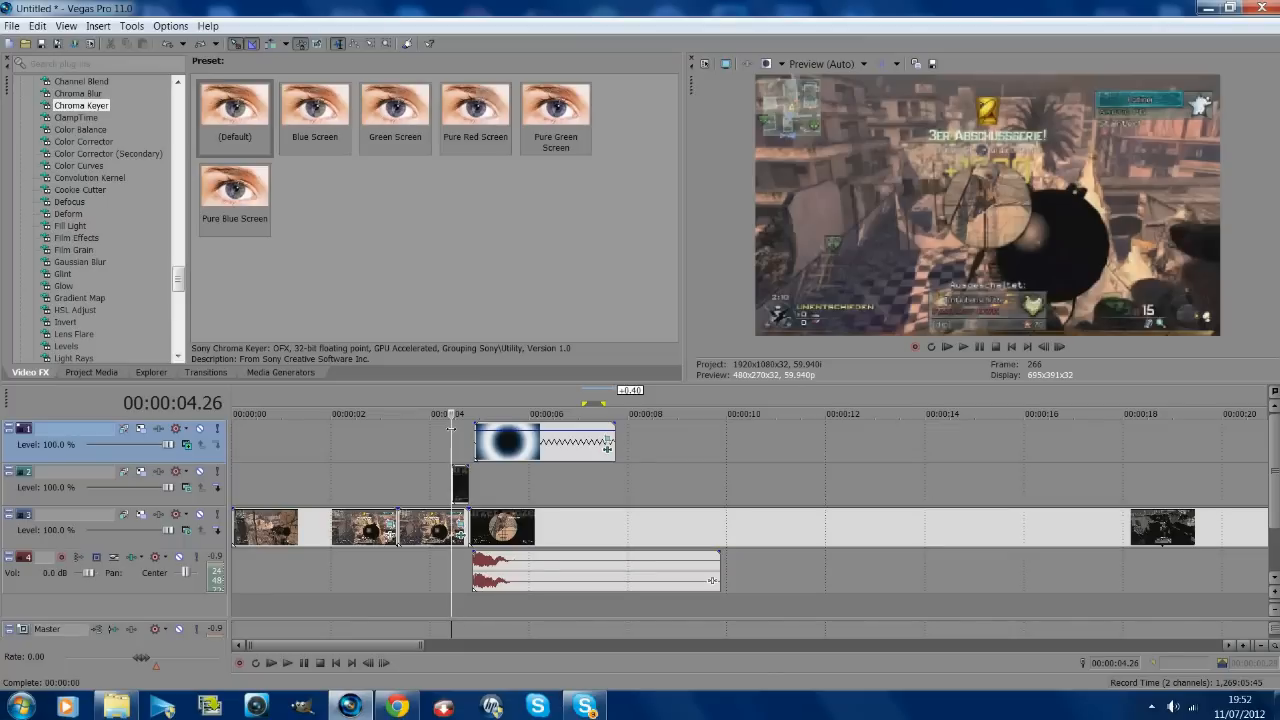
{"action": "mouse_move", "coordinate": [1012, 348]}
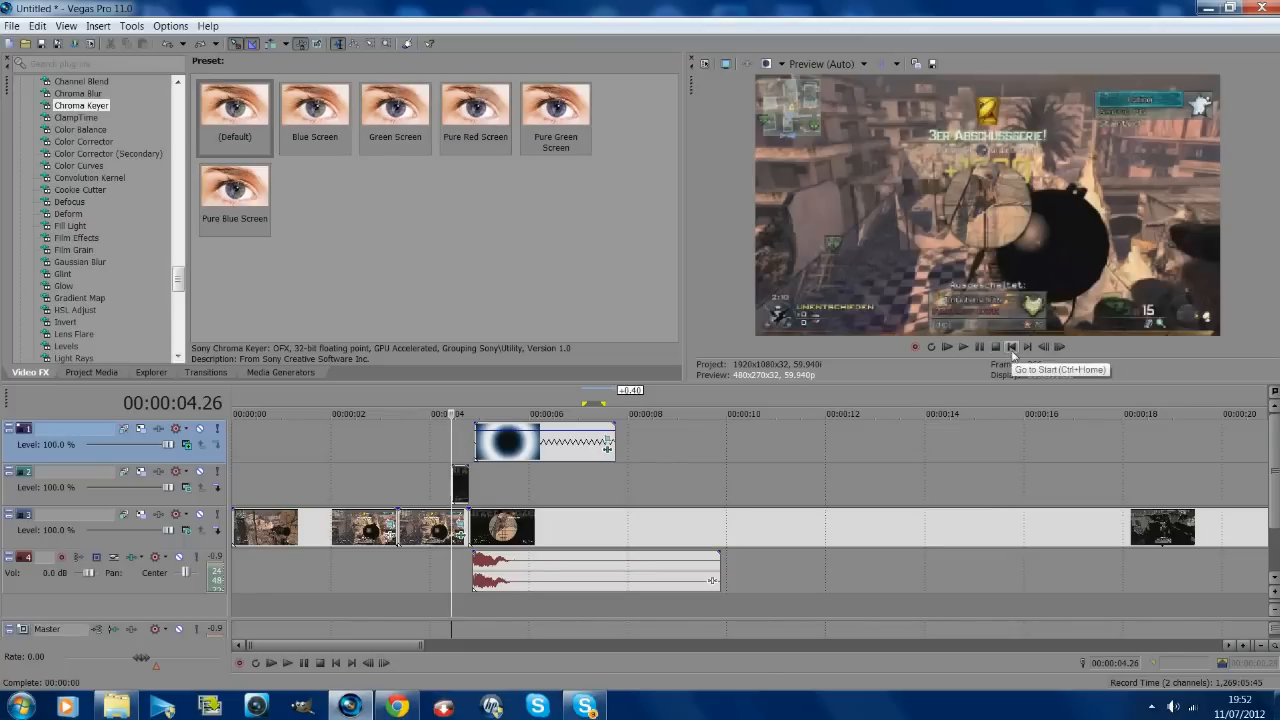